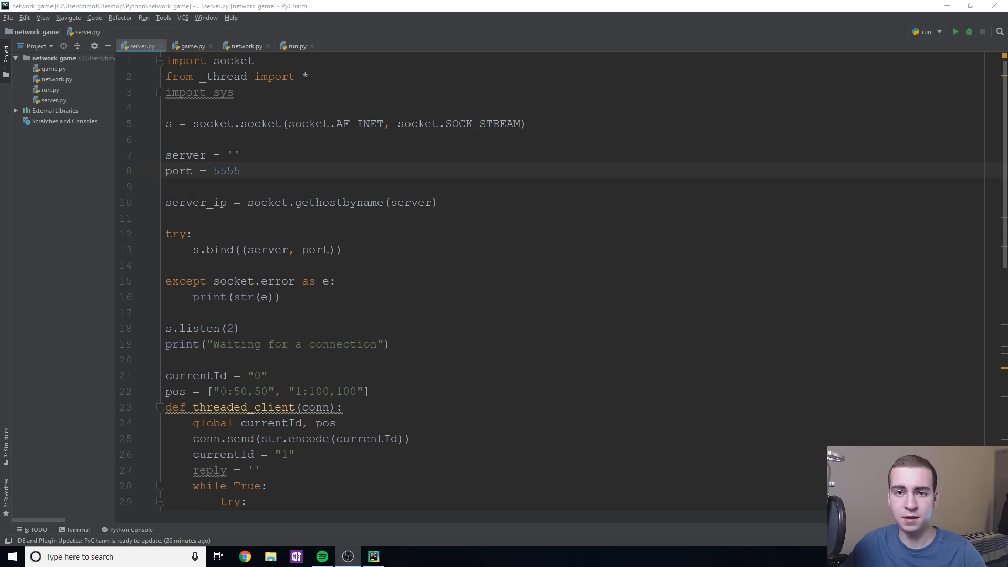
mouse_move(29, 403)
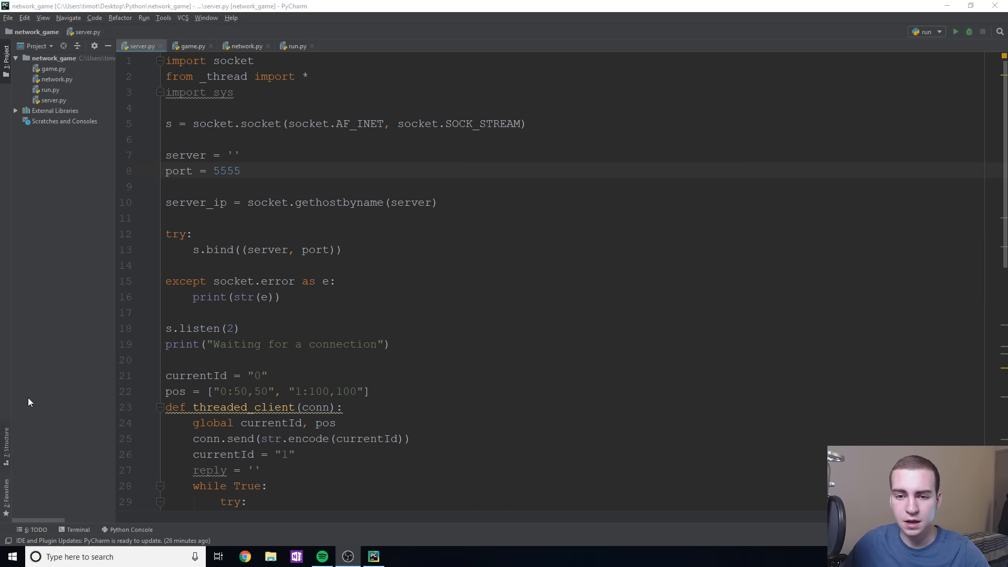
- Draw two red client boxes on the left, then a larger black server box on the right
scroll(down, 3)
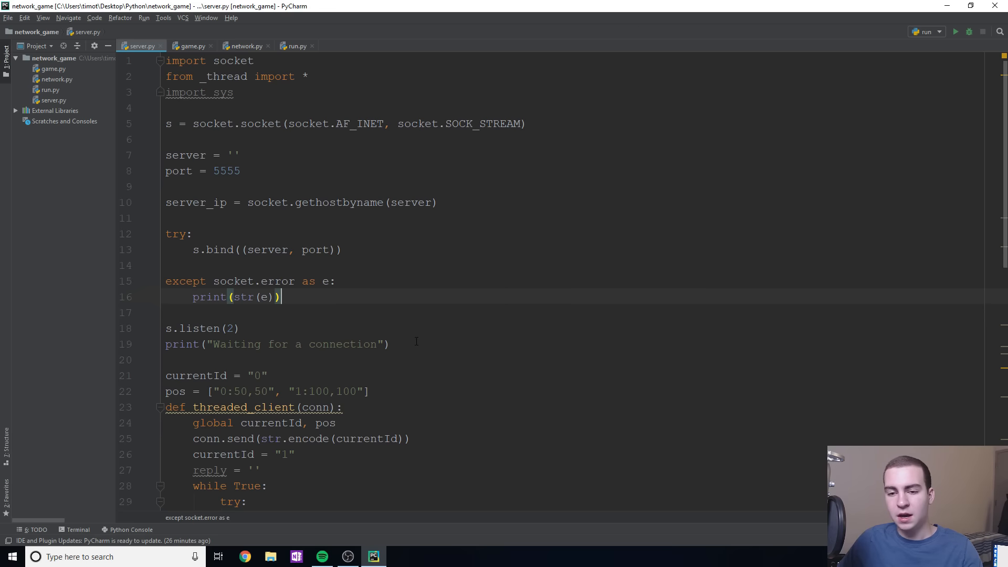
mouse_move(416, 338)
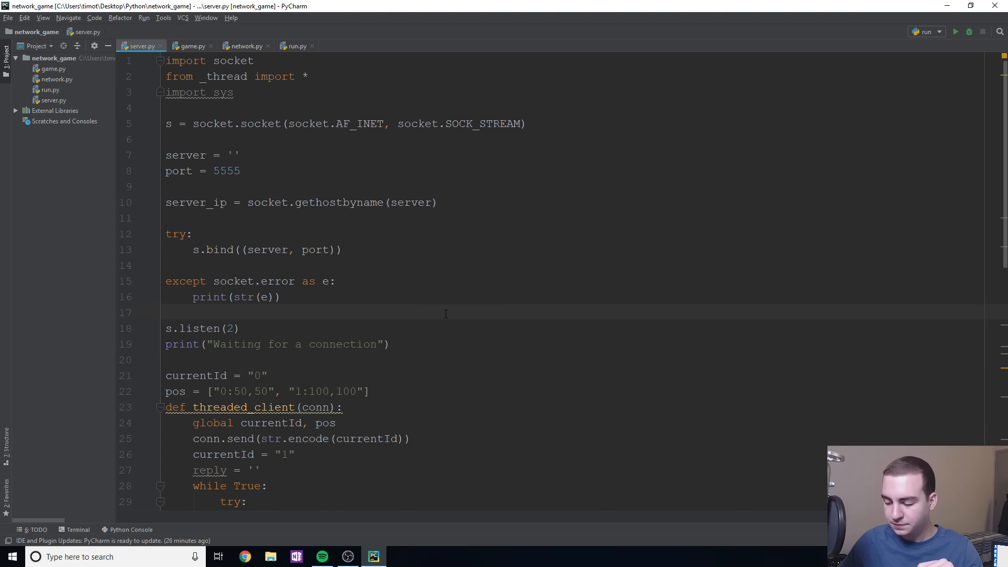
scroll(down, 3)
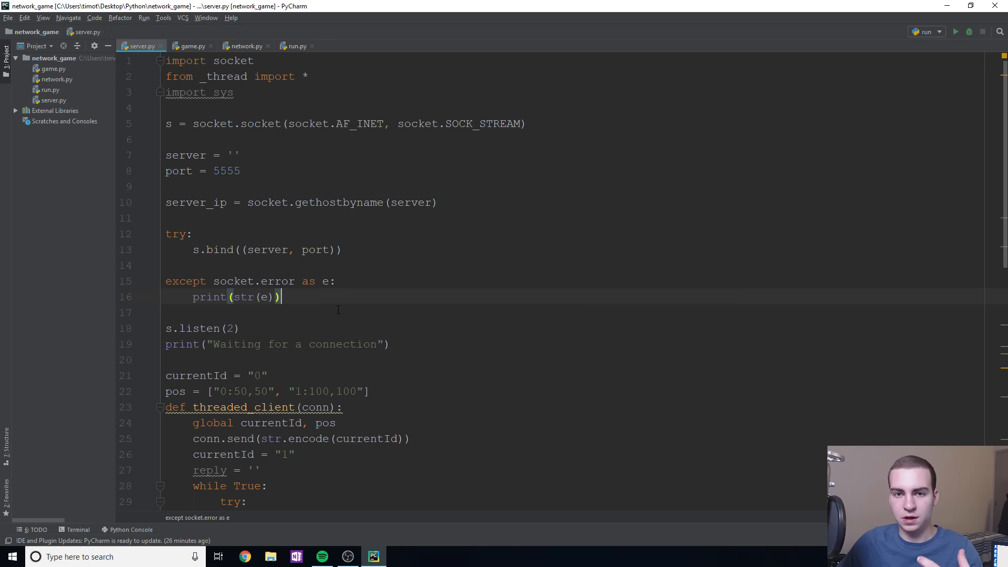
mouse_move(313, 309)
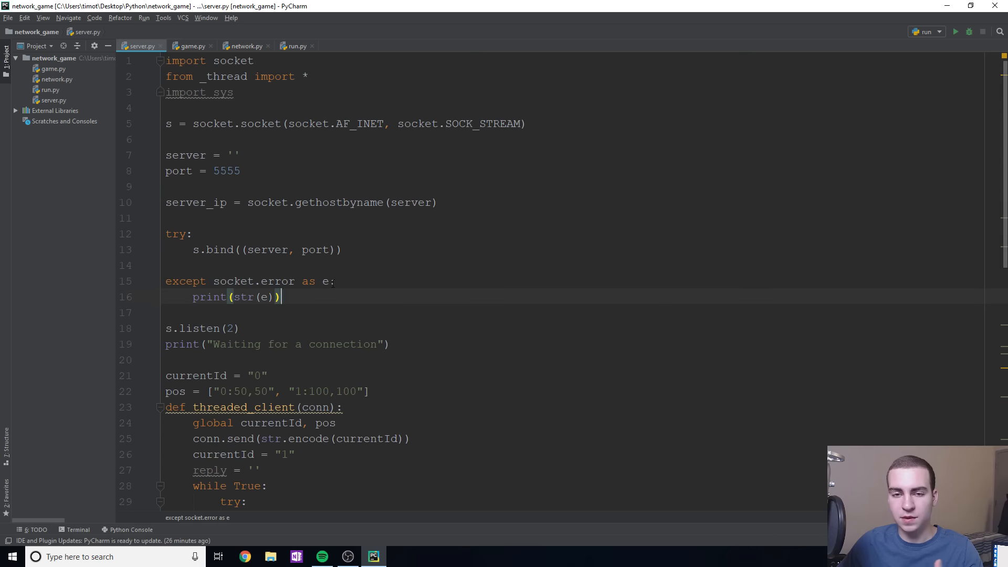
mouse_move(339, 290)
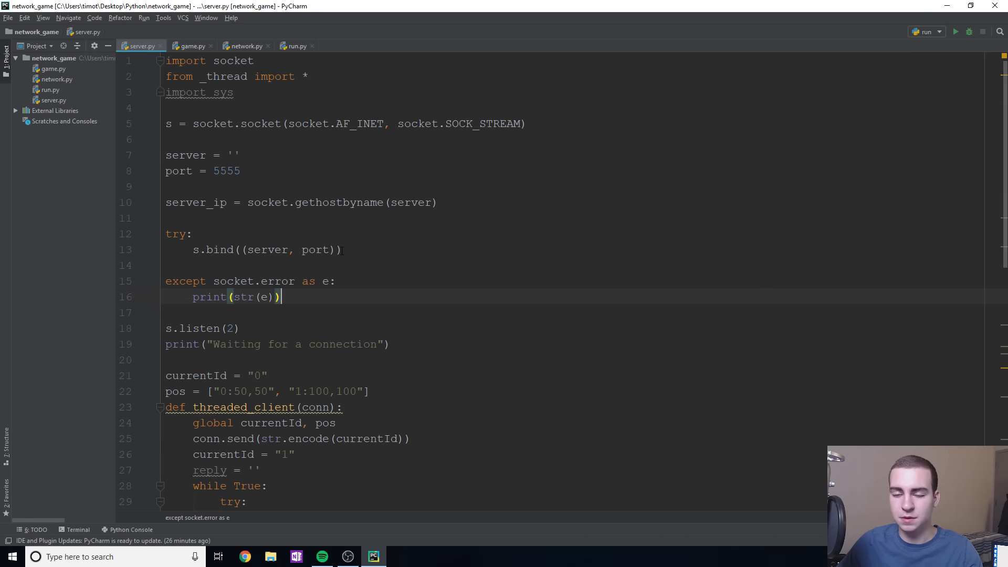
mouse_move(332, 221)
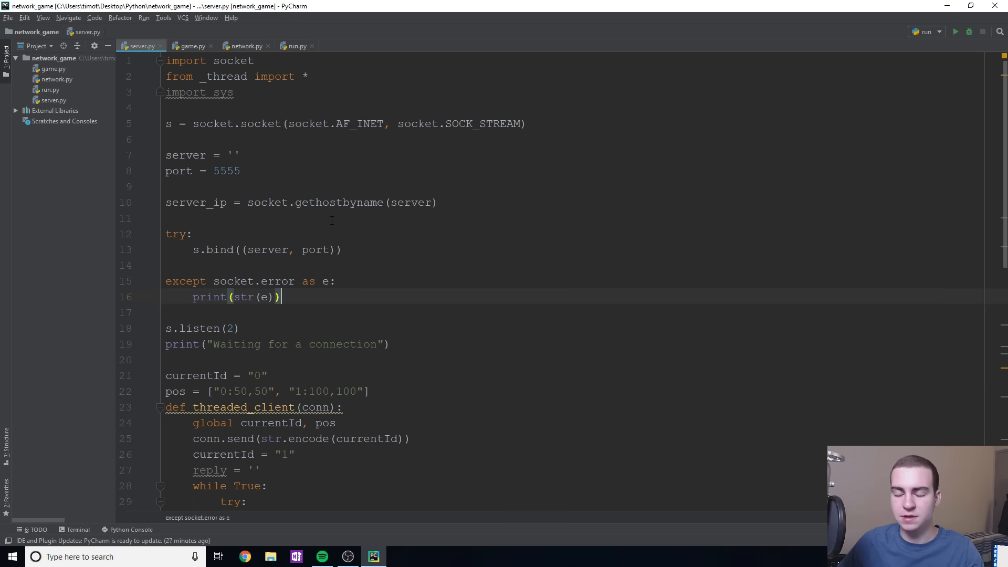
scroll(down, 3)
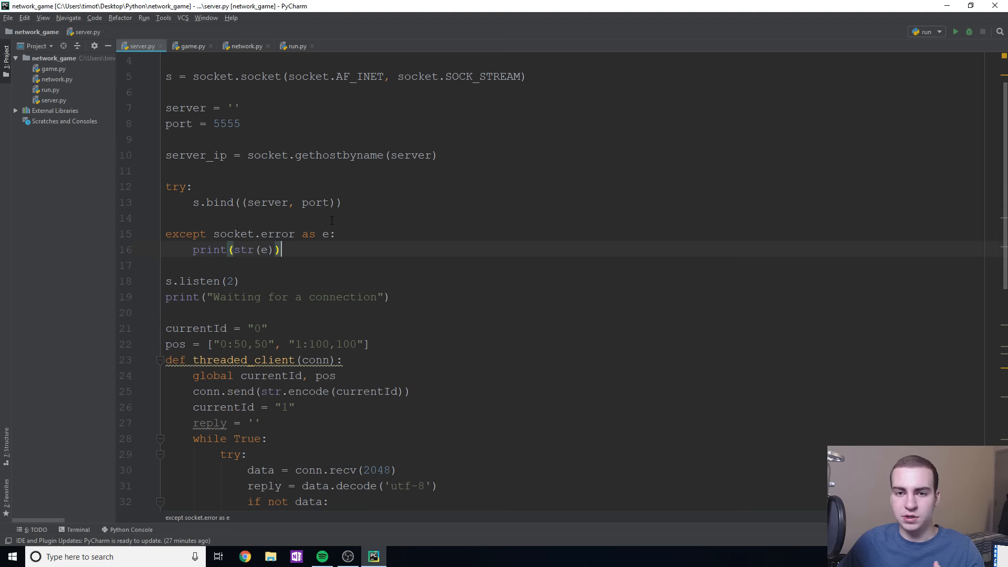
mouse_move(668, 364)
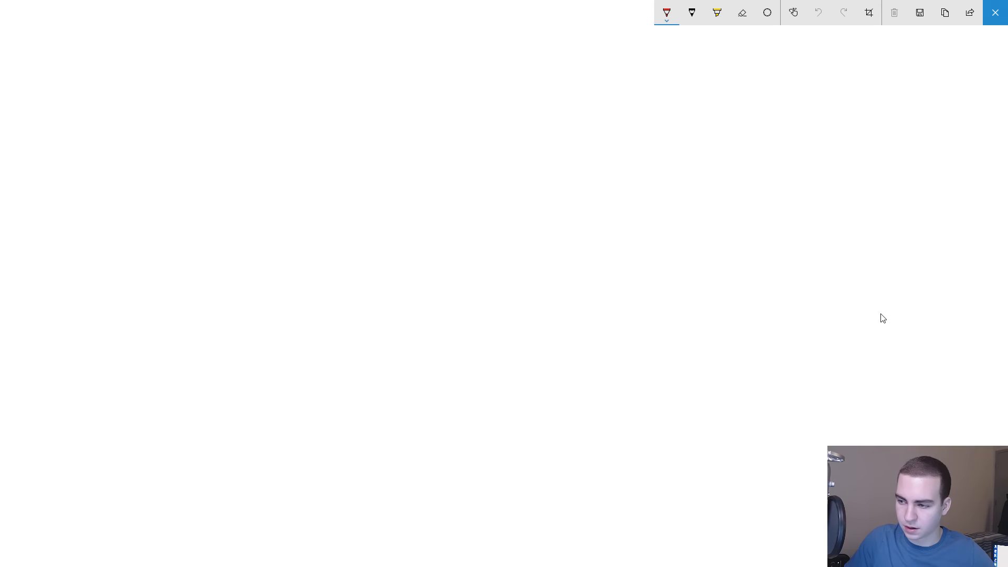
drag(106, 139, 112, 200)
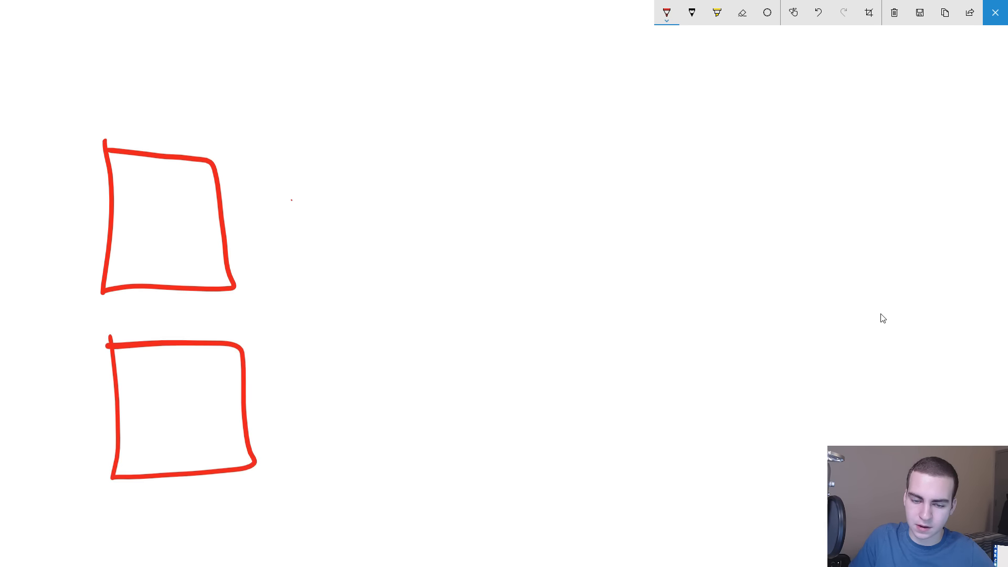
click(666, 12)
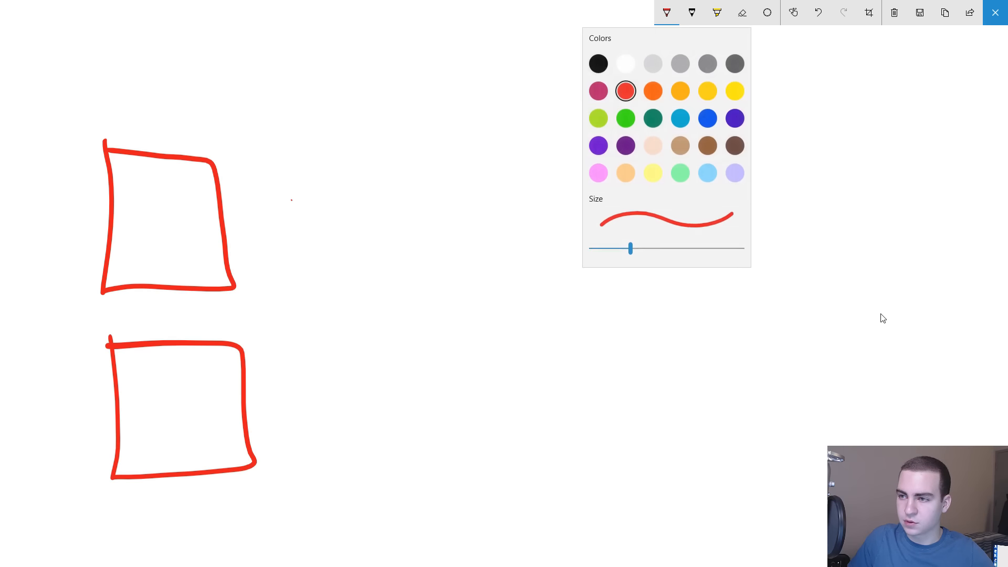
drag(582, 164, 563, 331)
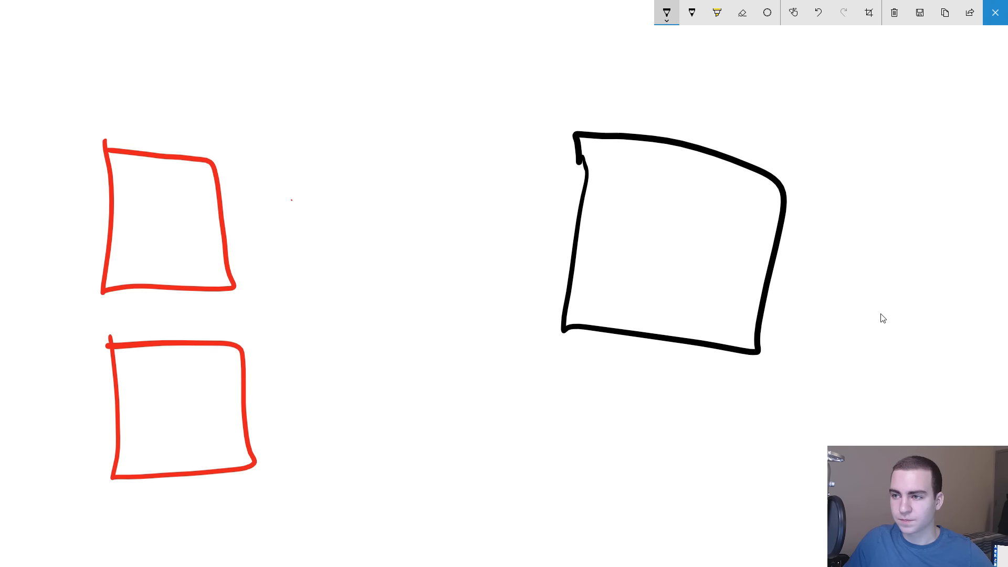
- Draw green two-way arrows joining each red client box to the black server box, labelled c1 and c2
click(665, 13)
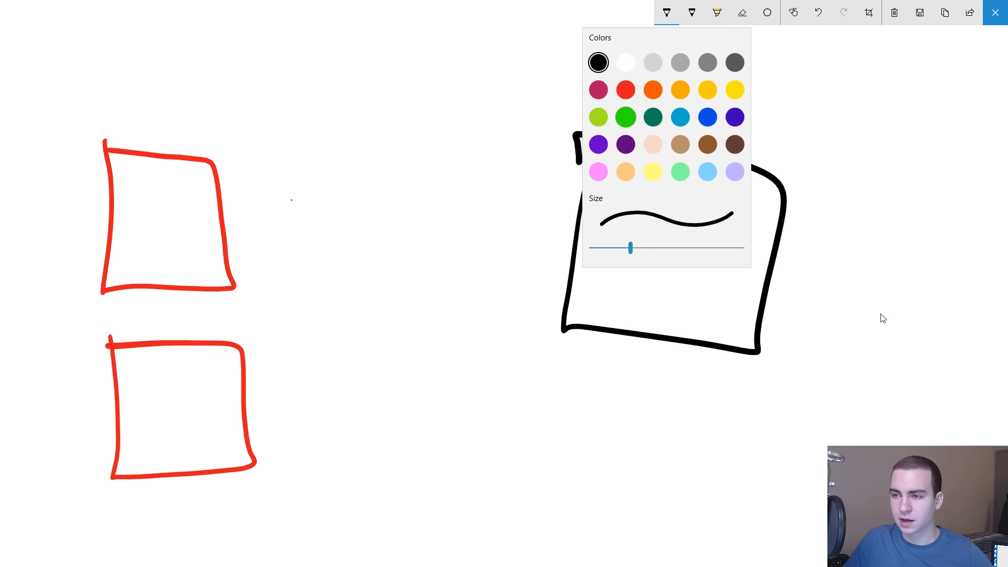
click(666, 13)
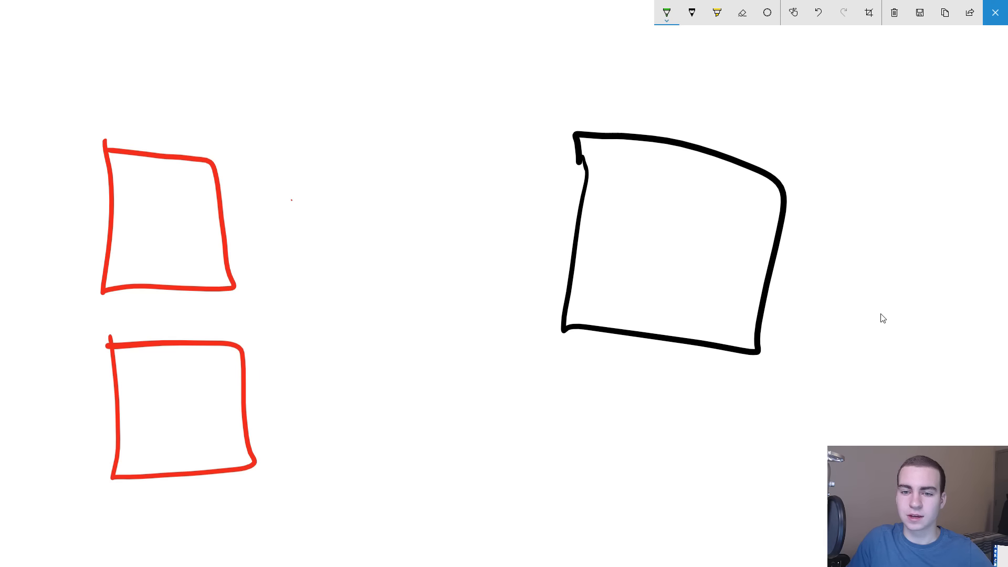
drag(214, 212, 614, 193)
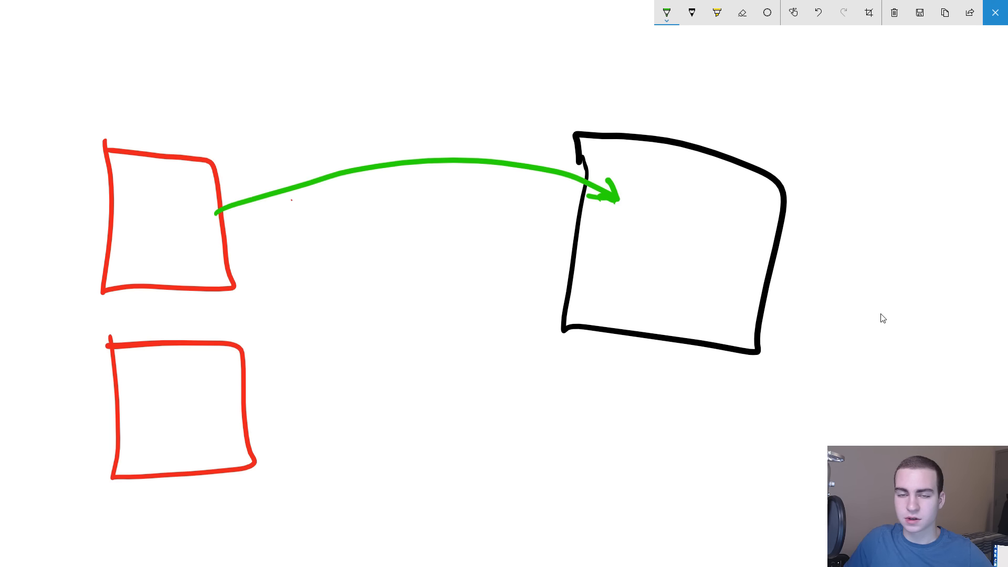
drag(227, 408, 585, 286)
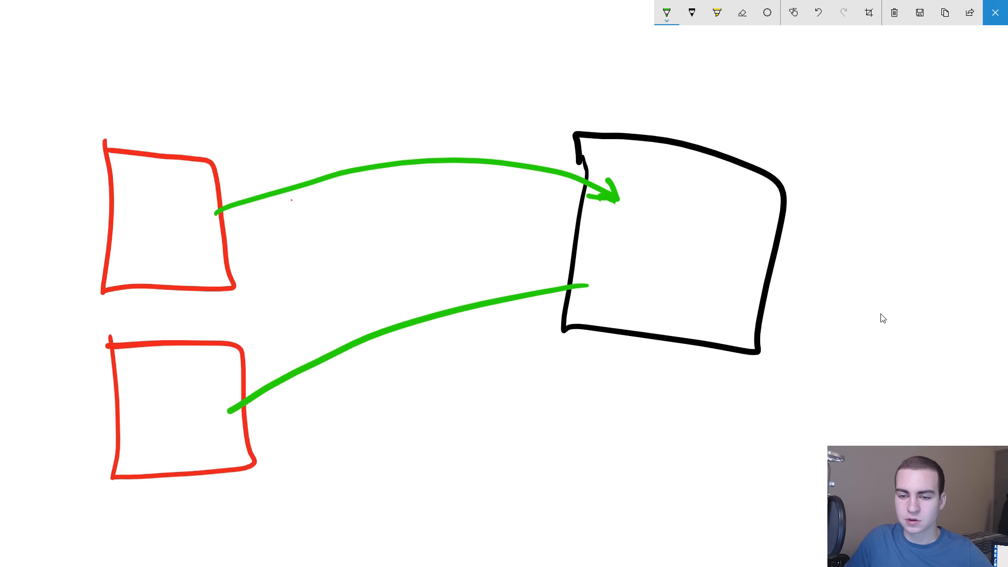
drag(585, 286, 225, 412)
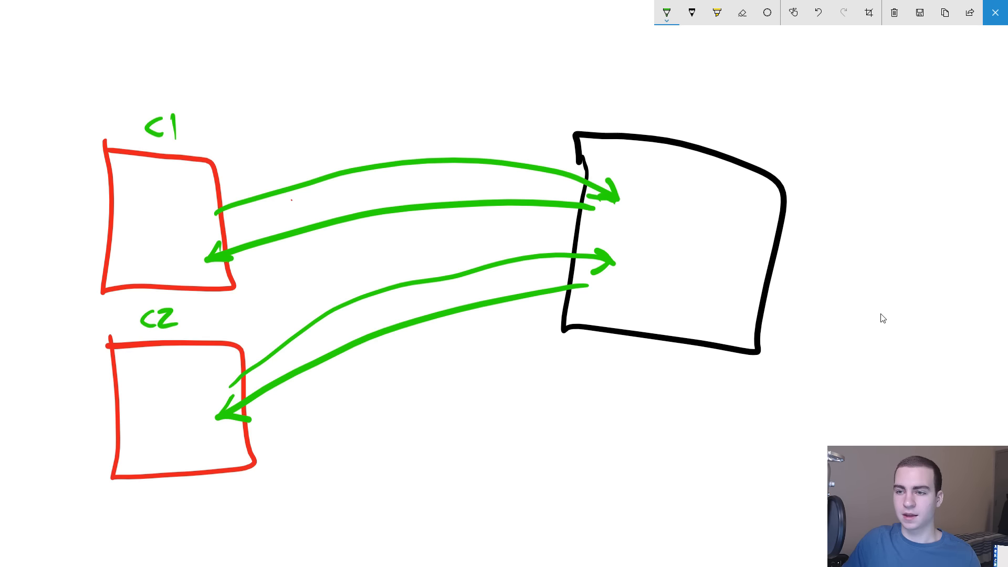
click(691, 12)
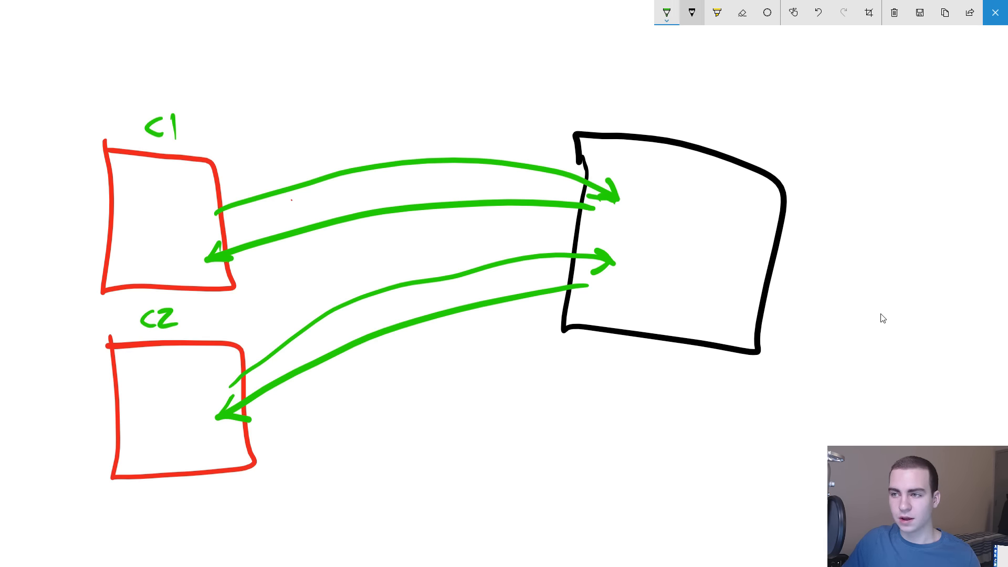
- Close the sketch and bring server.py back up in the editor
click(691, 13)
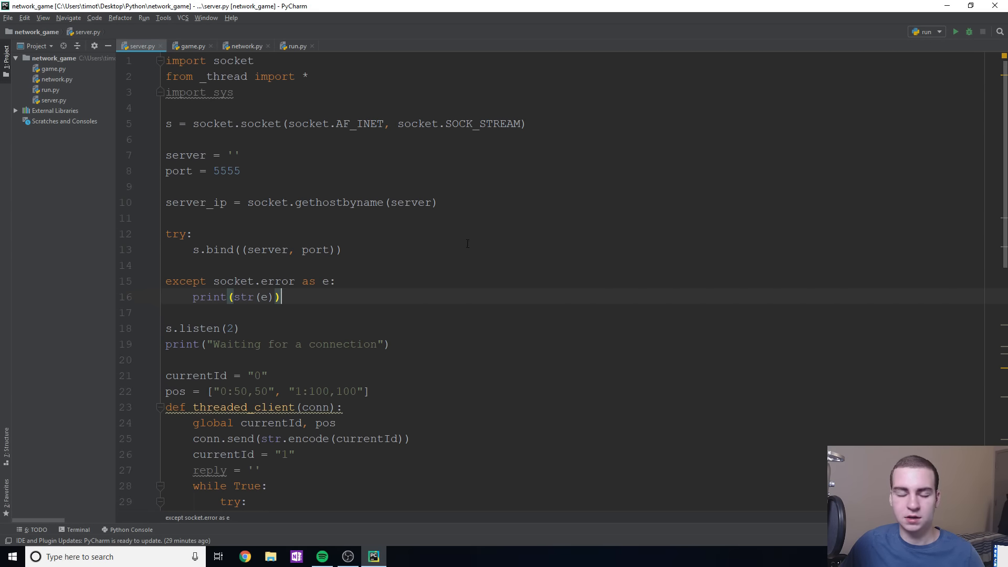
scroll(down, 3)
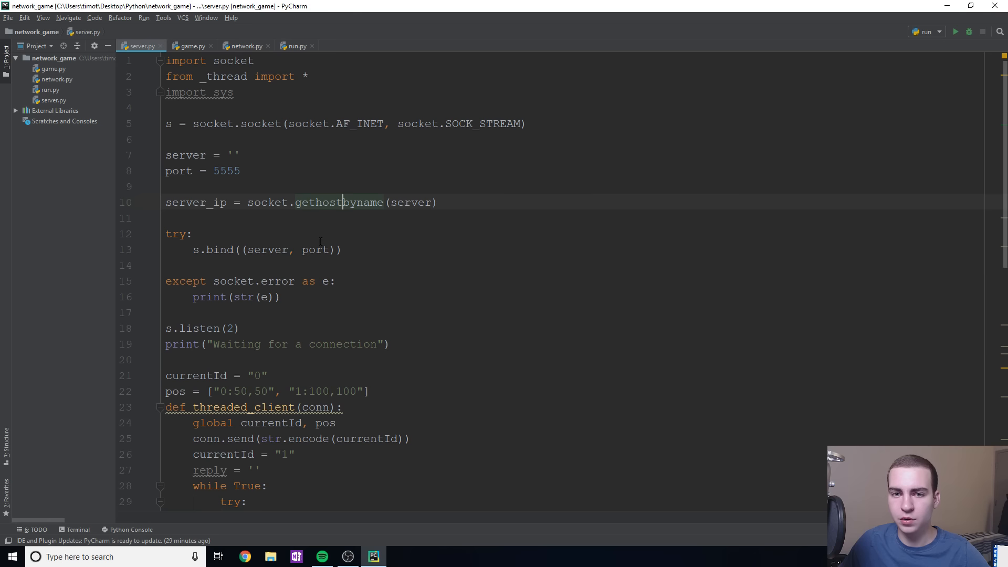
mouse_move(304, 308)
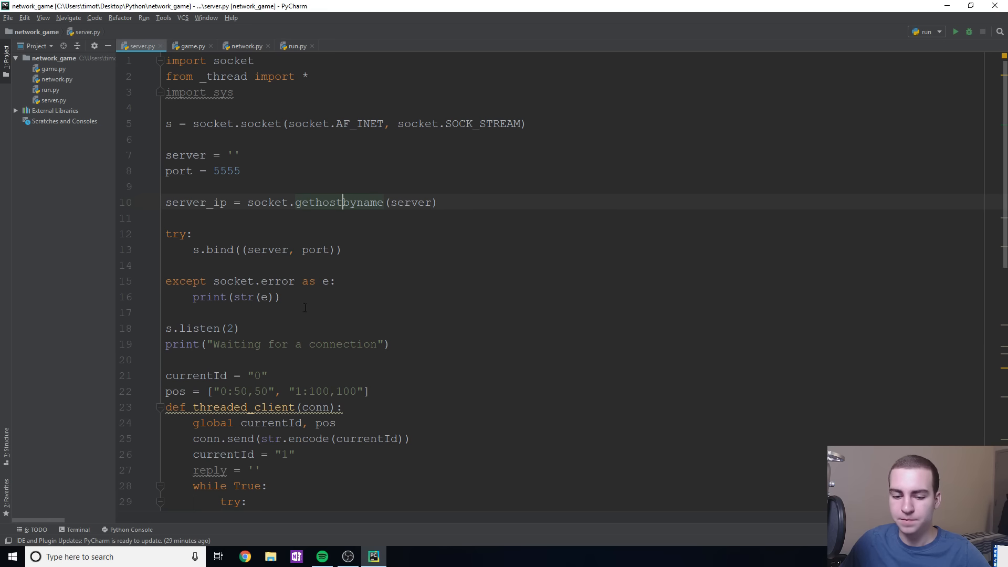
- Switch the active run configuration from run to server
click(939, 31)
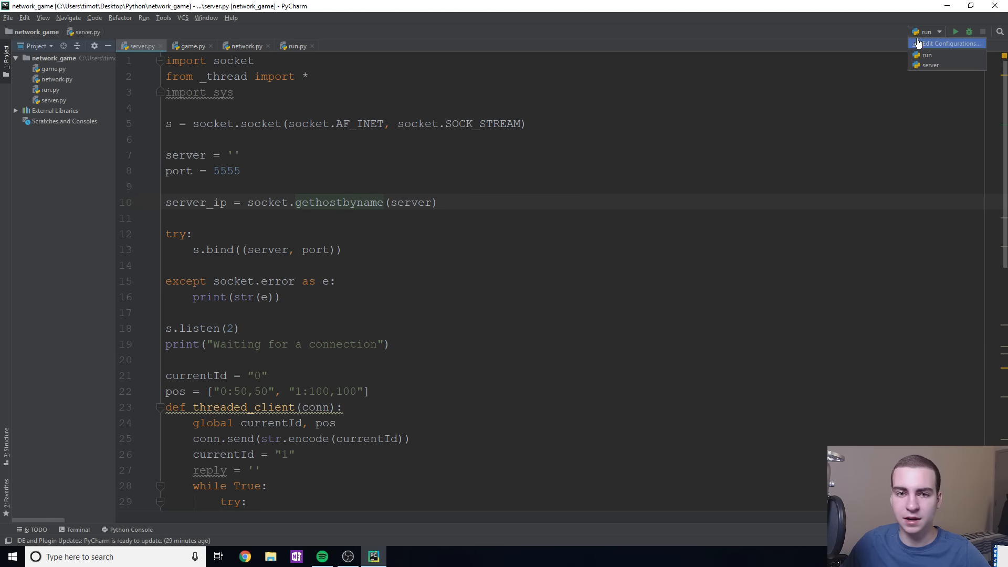
click(931, 65)
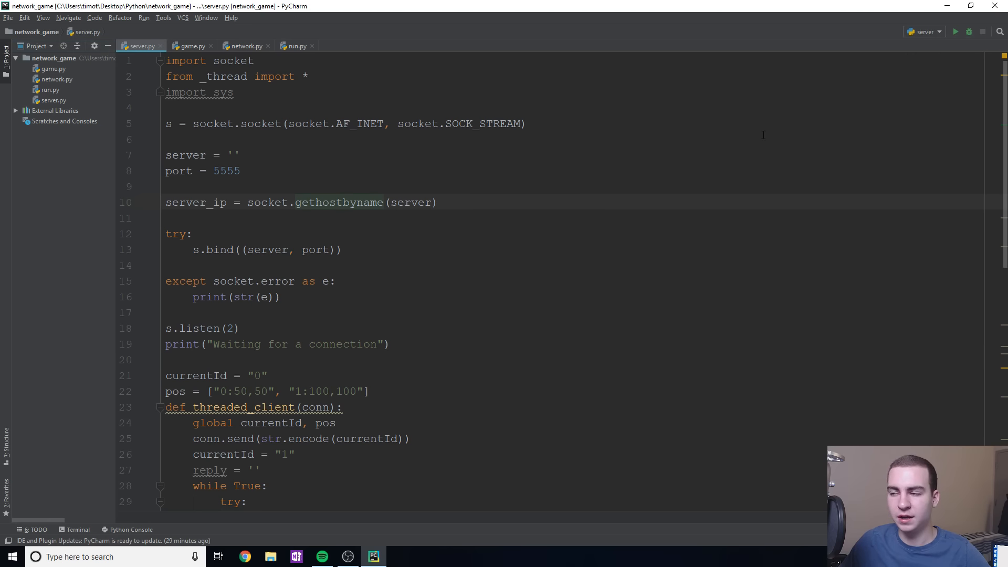
mouse_move(763, 143)
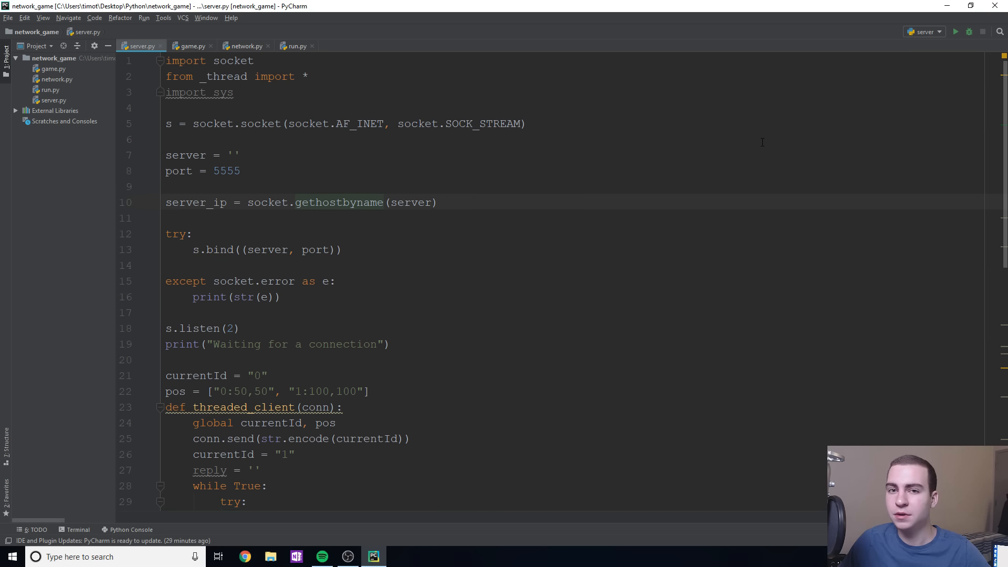
mouse_move(520, 246)
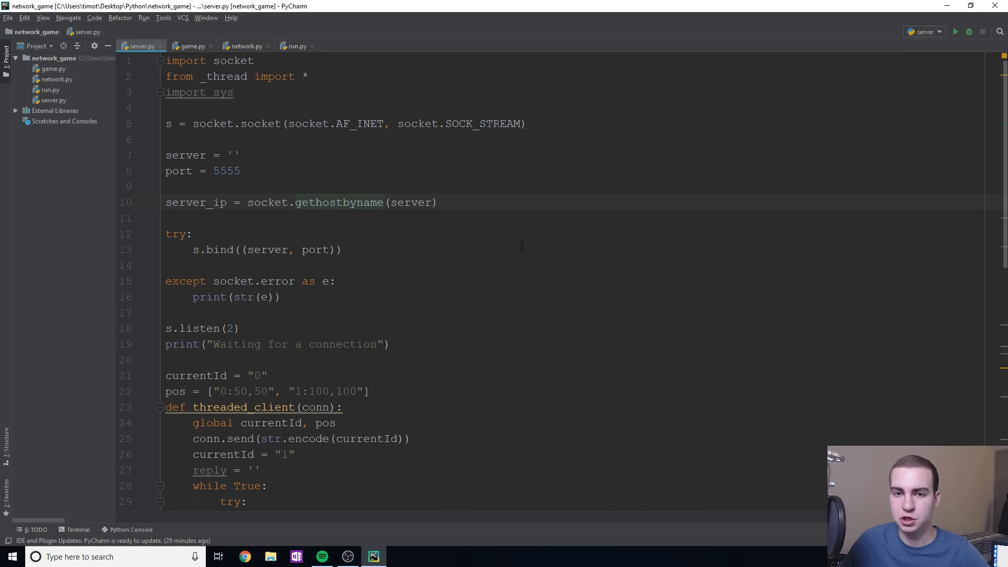
click(436, 202)
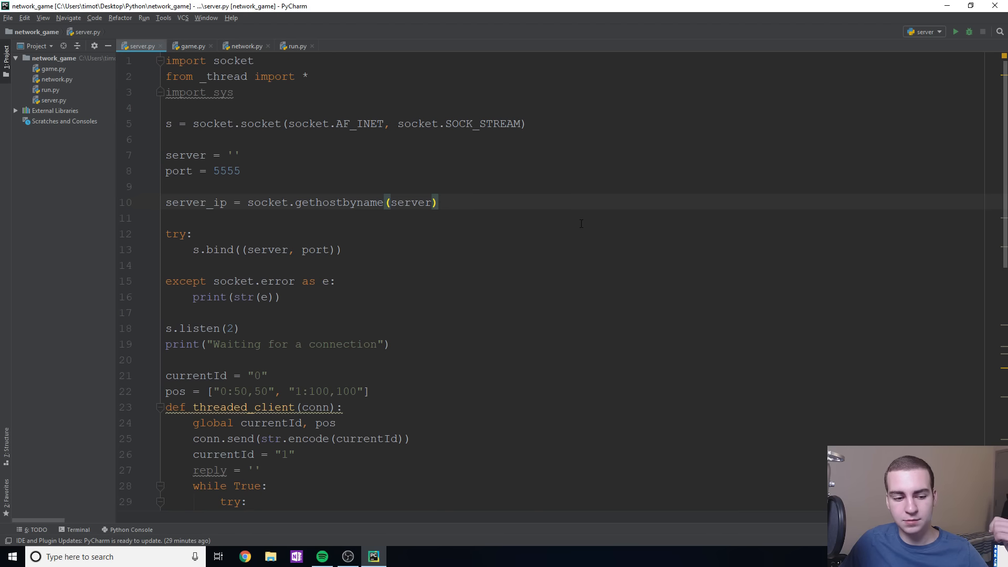
mouse_move(153, 308)
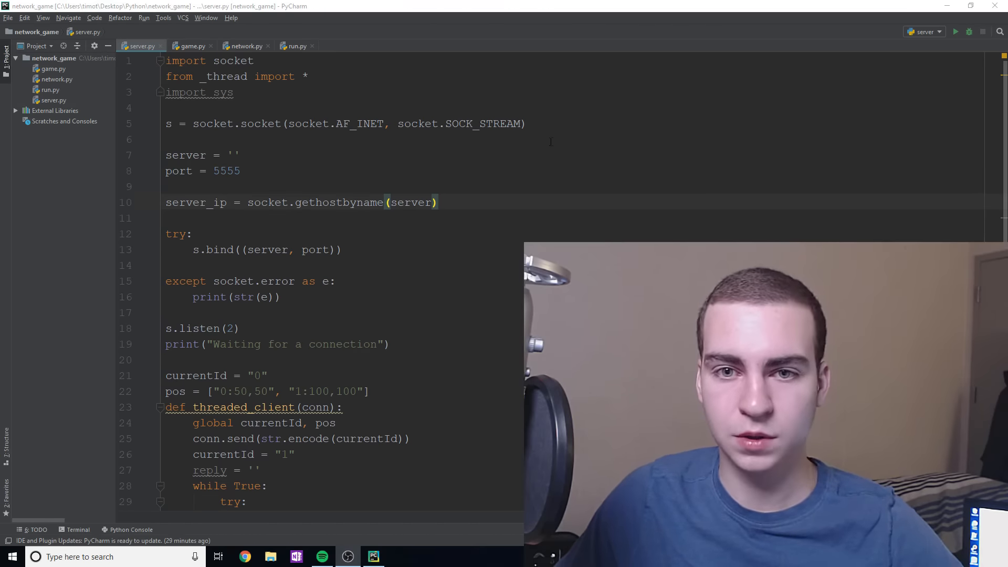
- Close the pygame 'Testing...' window so the server log shows the connection and relayed positions
click(956, 31)
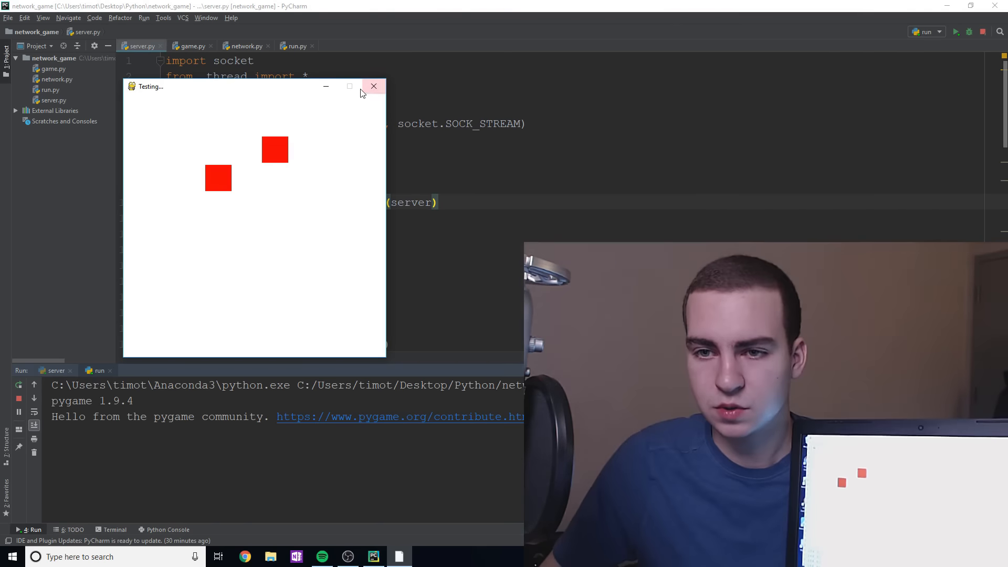
click(374, 86)
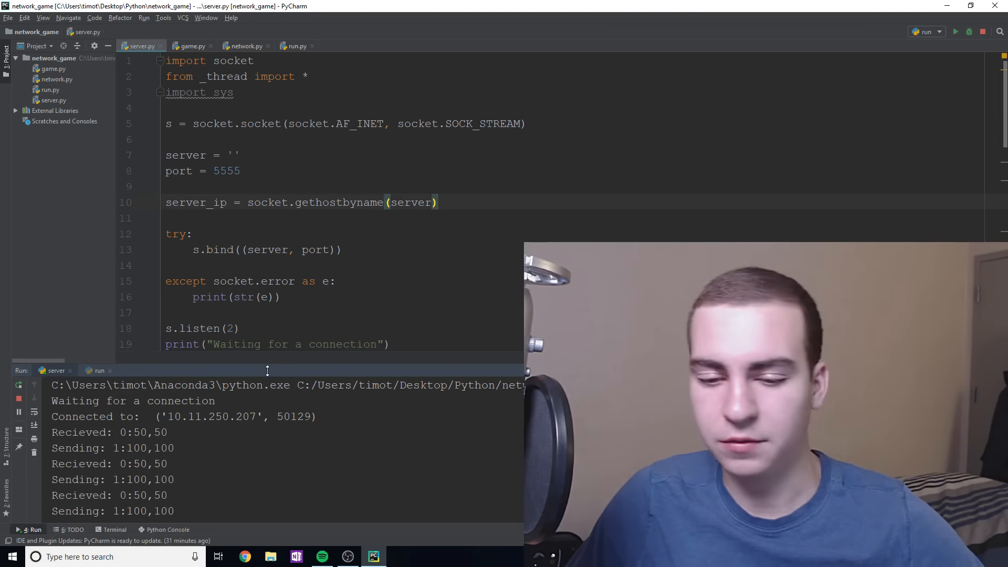
- Highlight a received position value like 0:50,50 in the server's run output
drag(159, 416, 312, 416)
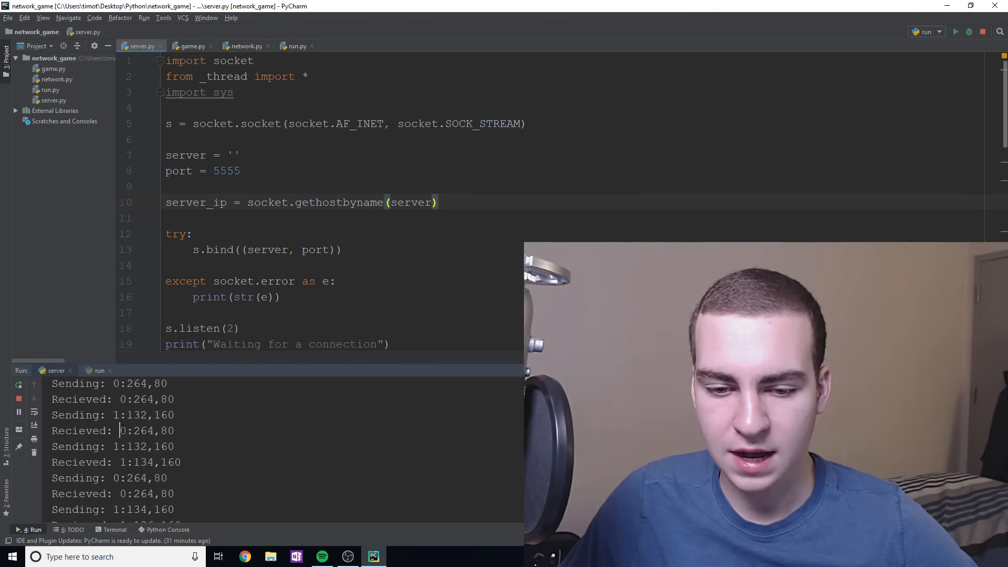
double_click(152, 430)
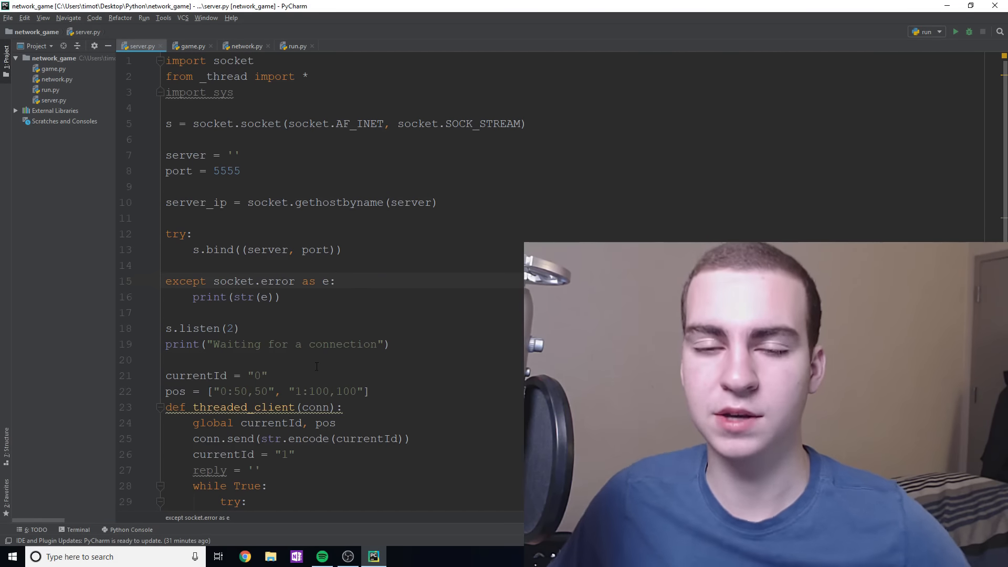
mouse_move(323, 317)
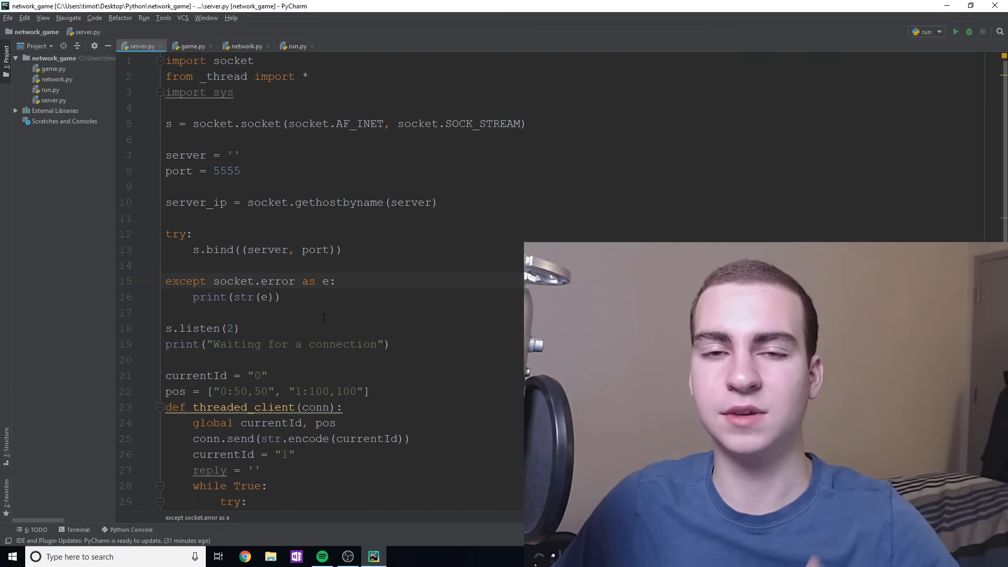
scroll(down, 3)
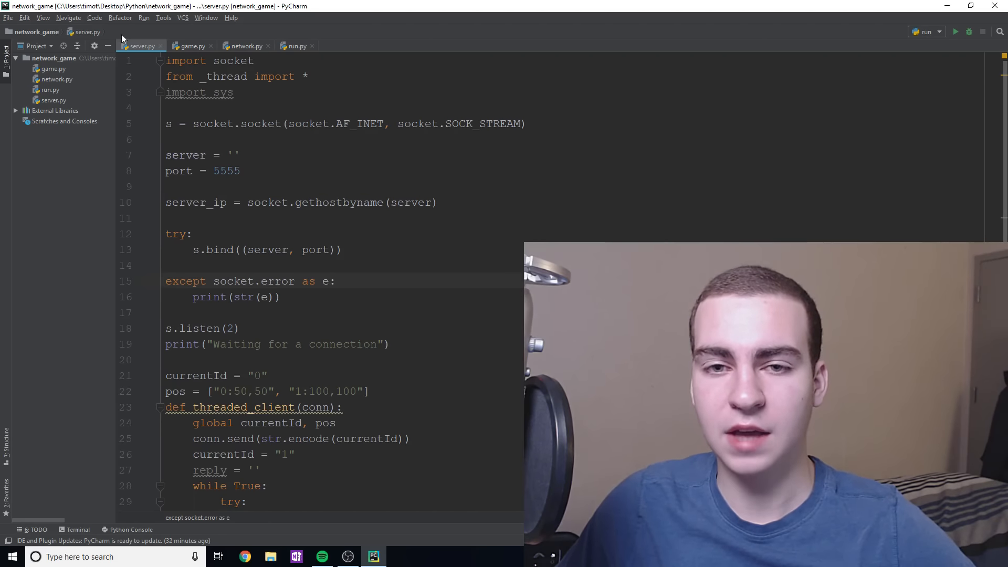
mouse_move(130, 170)
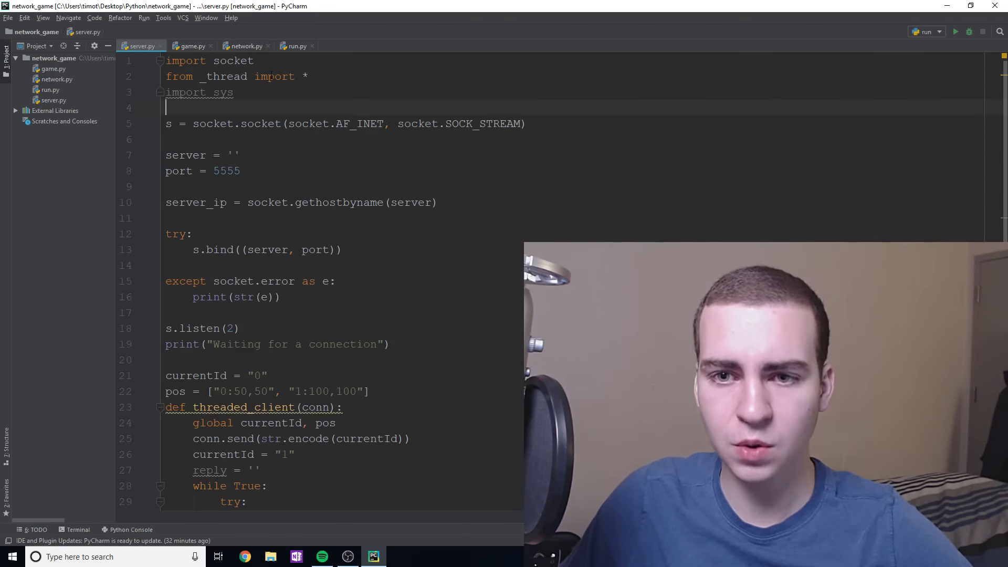
double_click(233, 61)
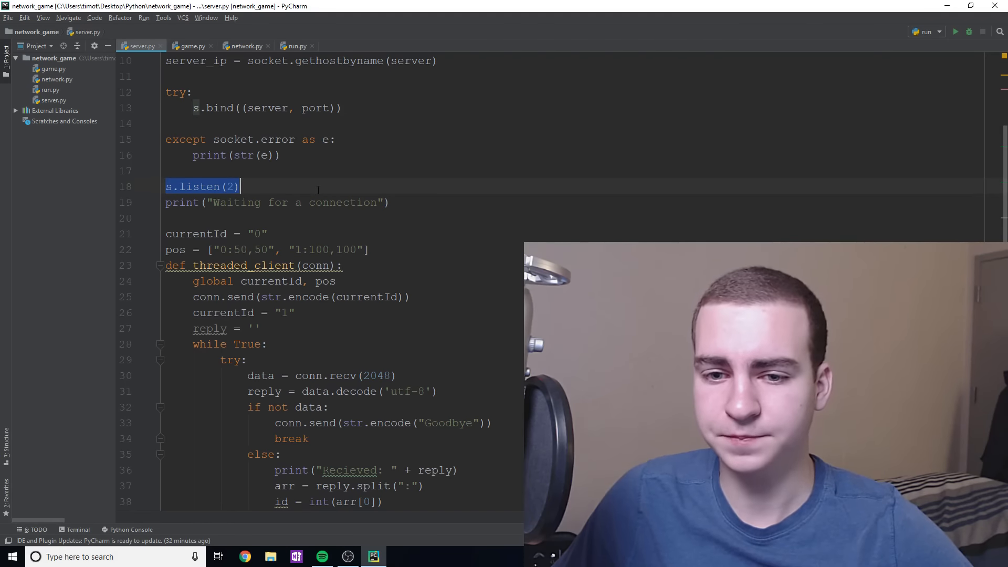
scroll(down, 3)
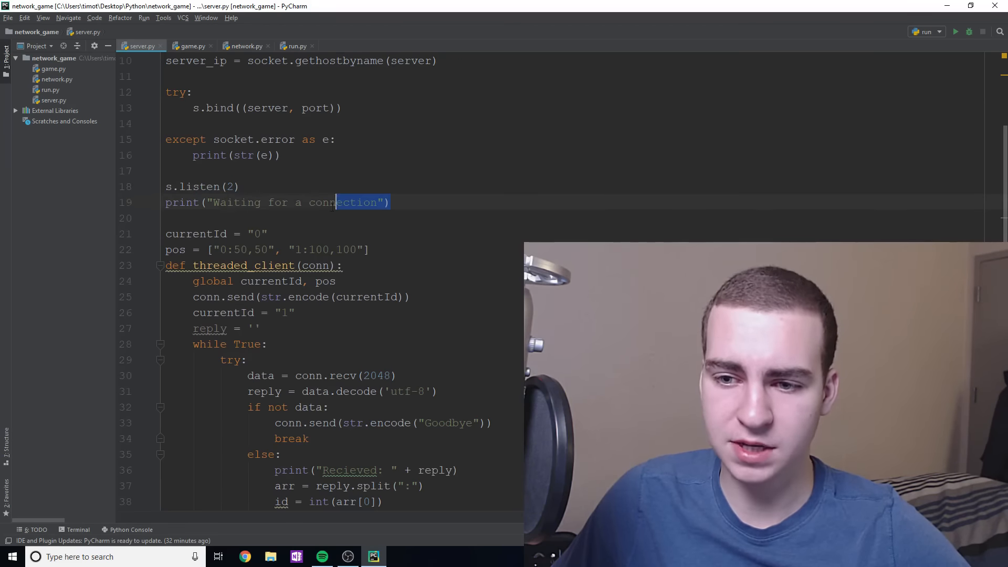
scroll(down, 3)
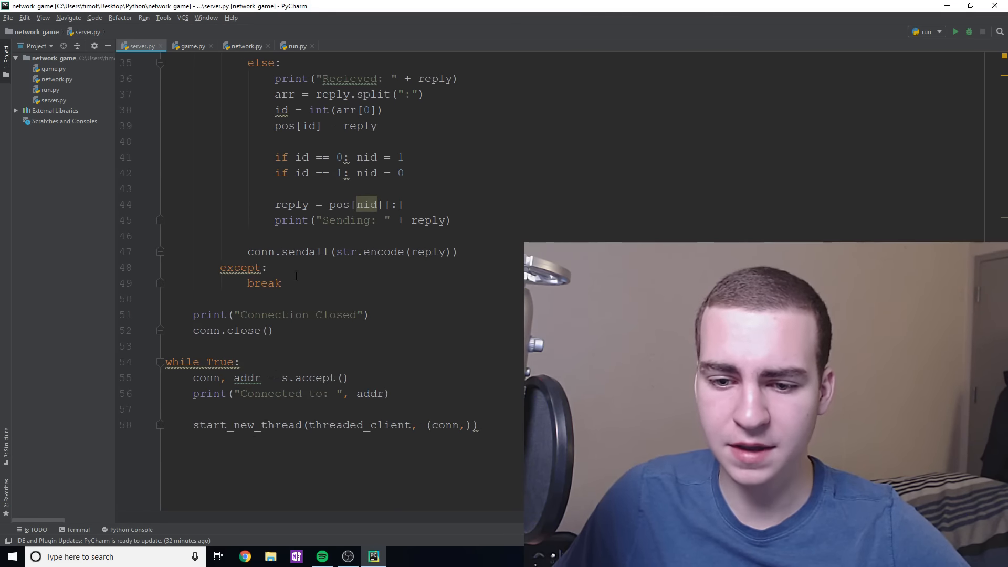
double_click(222, 361)
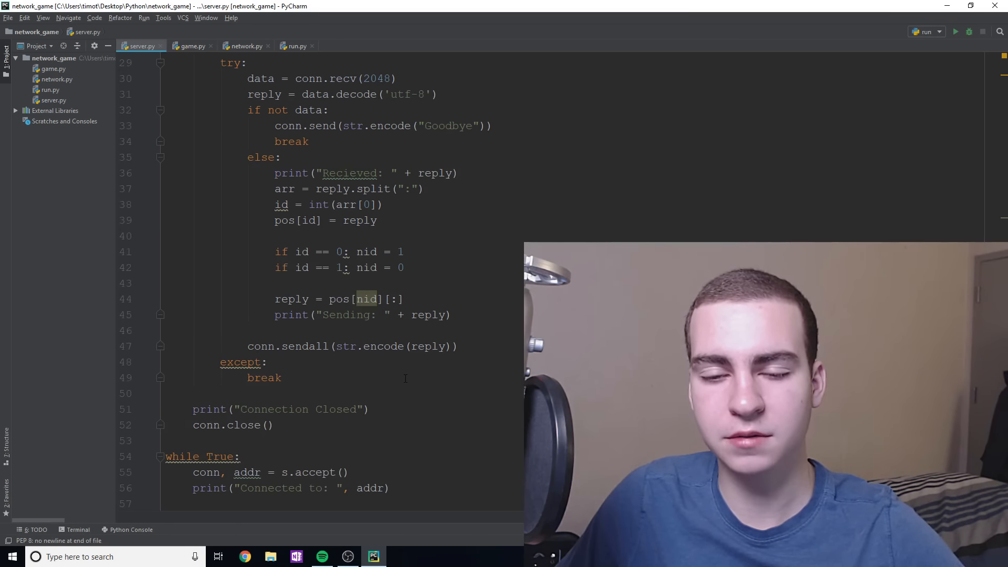
text(start_new_thread(threaded_client, (conn,)))
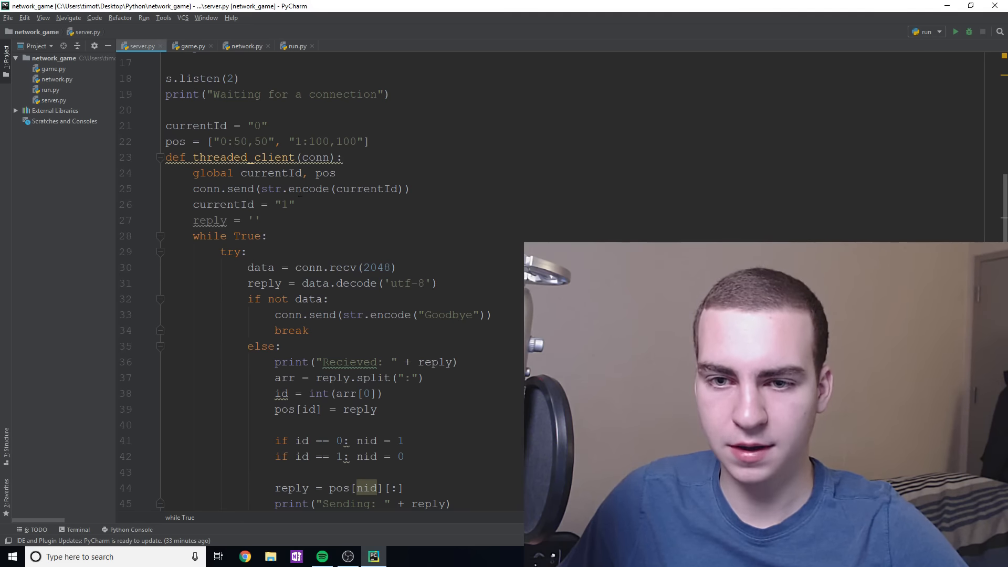
double_click(258, 126)
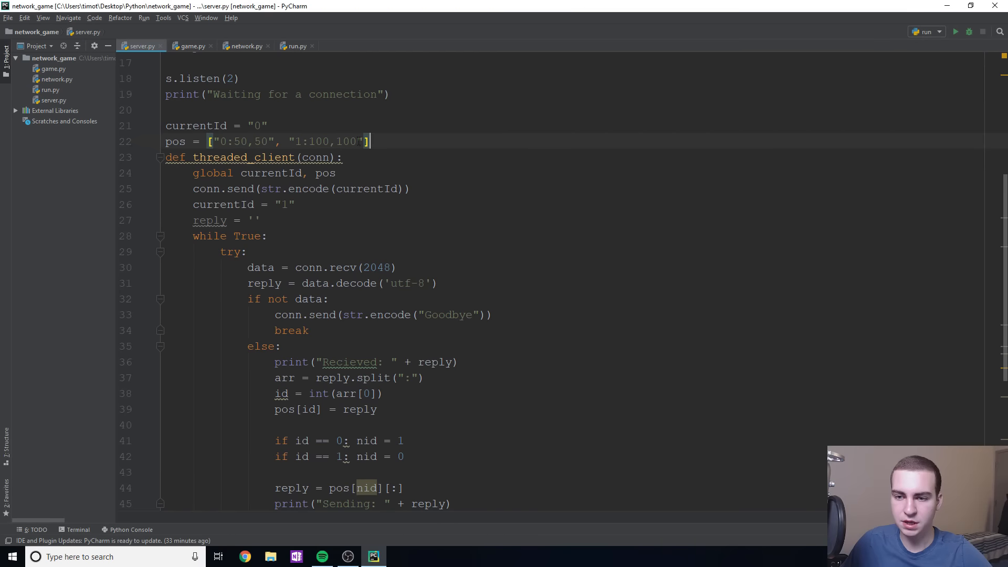
drag(215, 141, 363, 141)
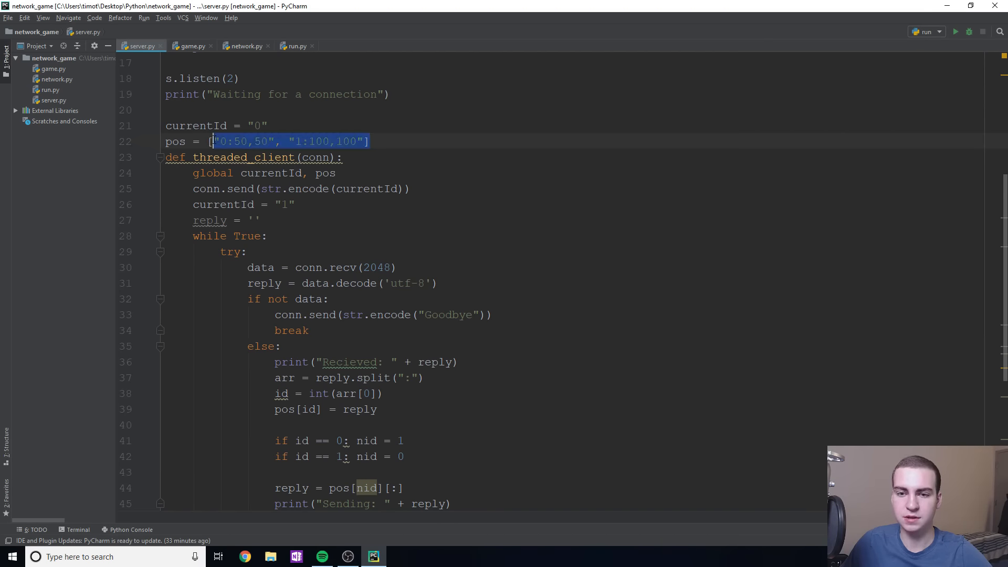
click(436, 167)
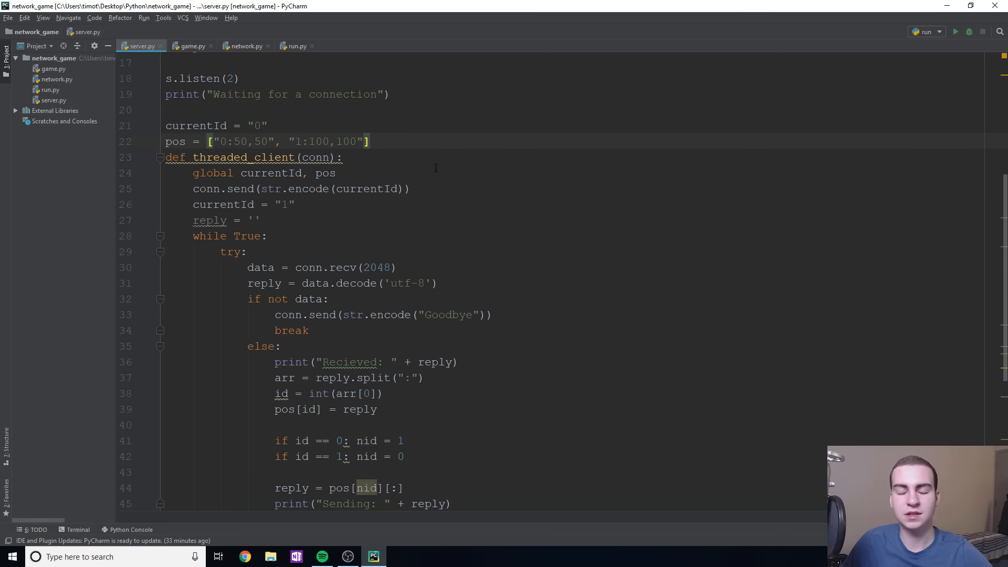
scroll(down, 3)
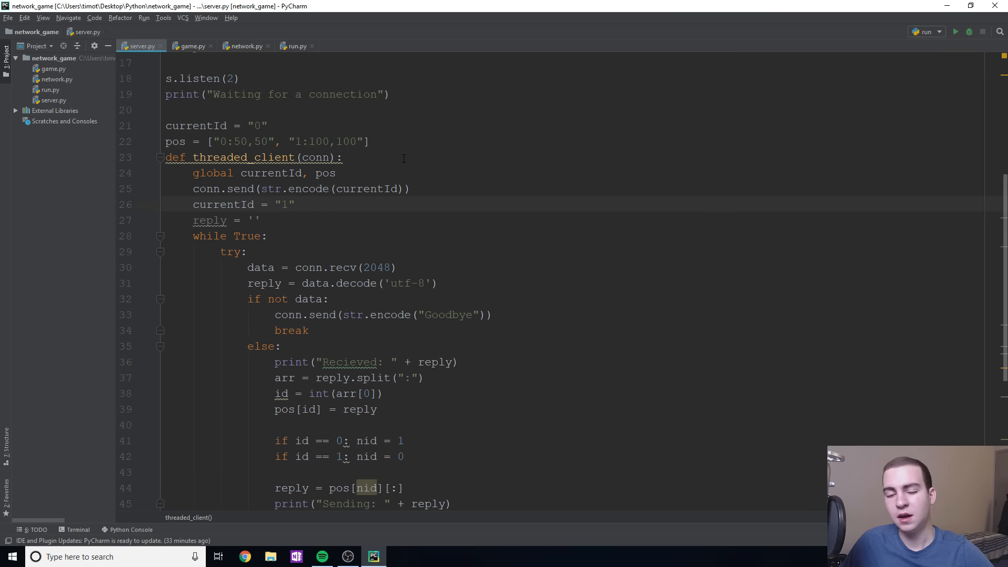
scroll(down, 3)
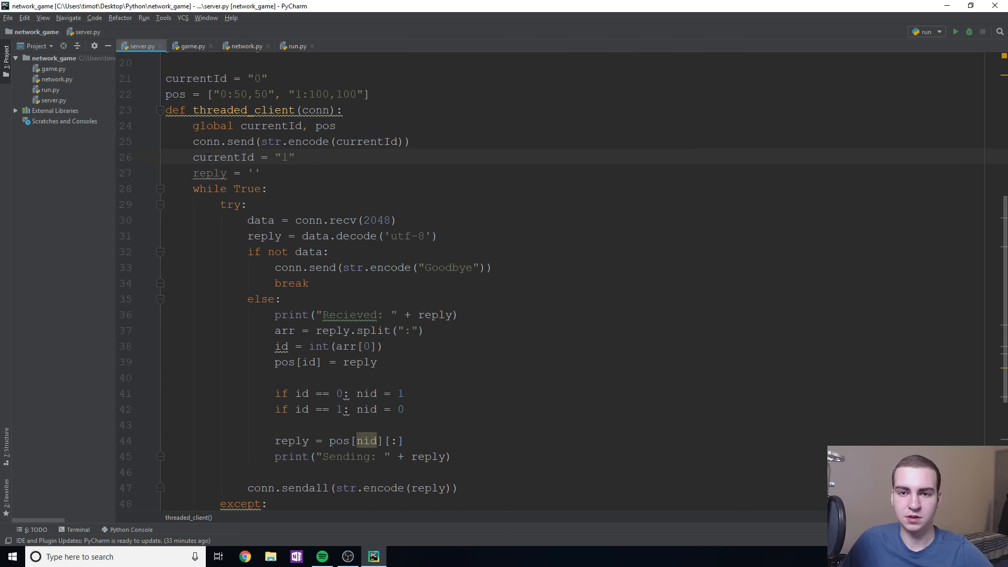
scroll(down, 3)
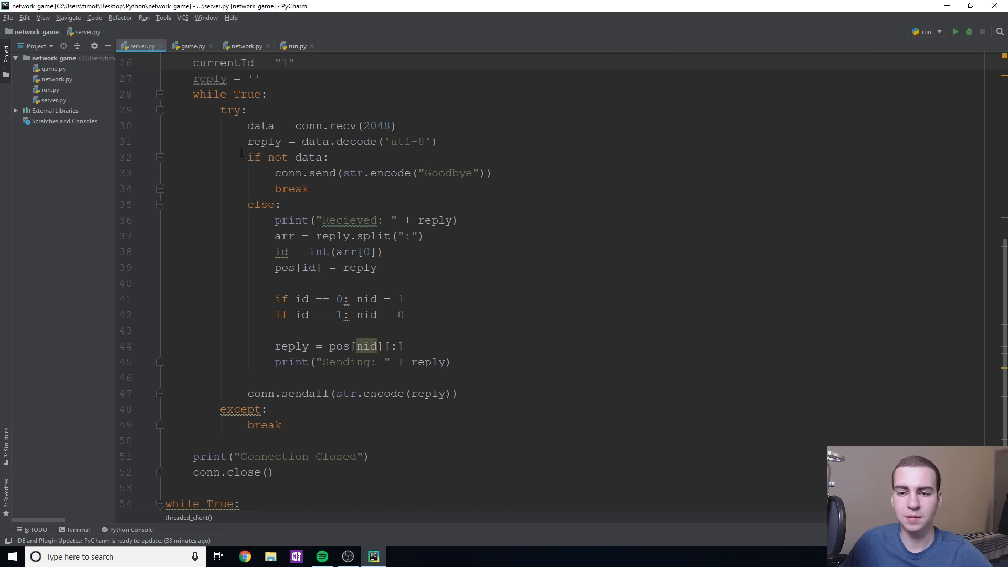
mouse_move(300, 205)
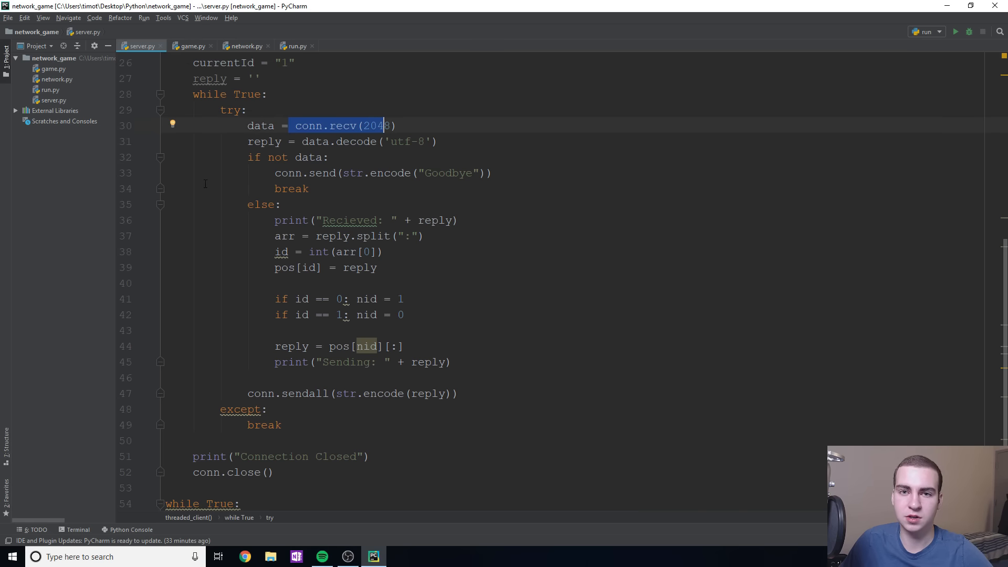
scroll(down, 3)
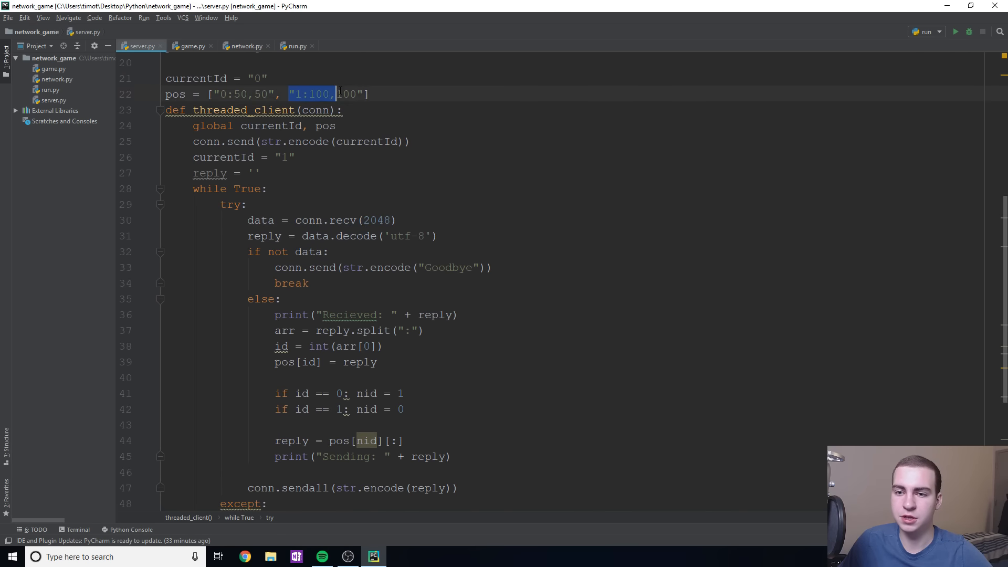
scroll(down, 3)
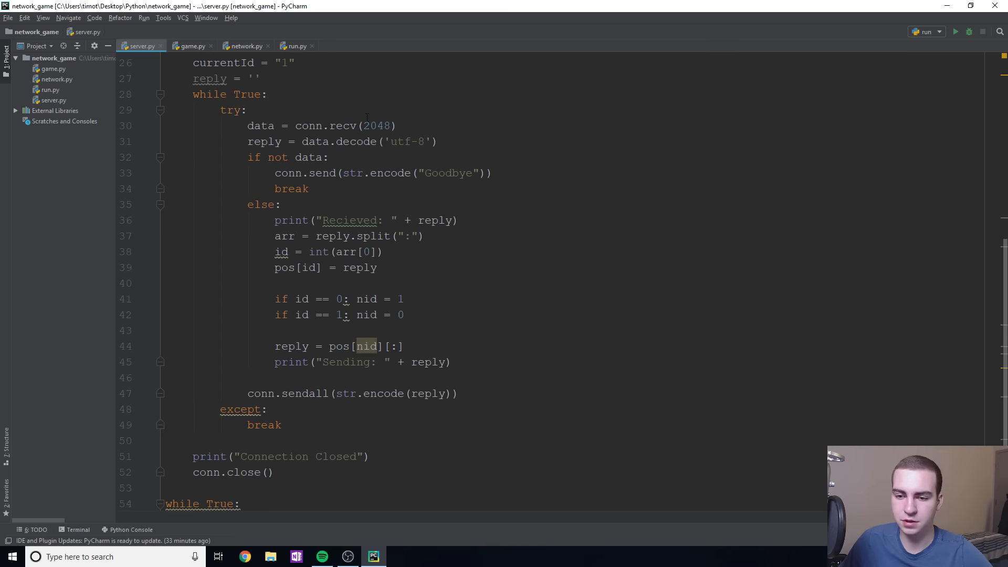
scroll(down, 3)
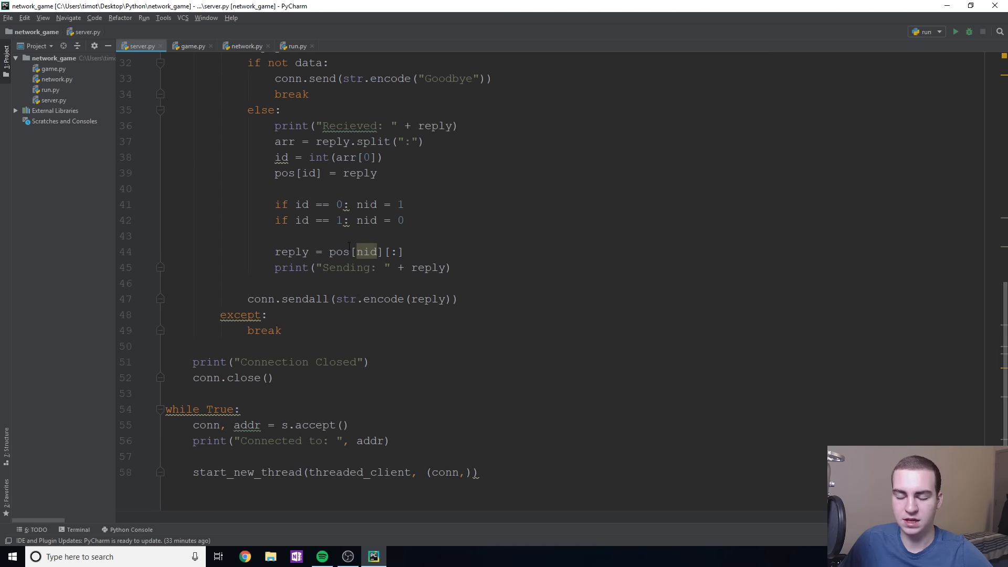
scroll(down, 3)
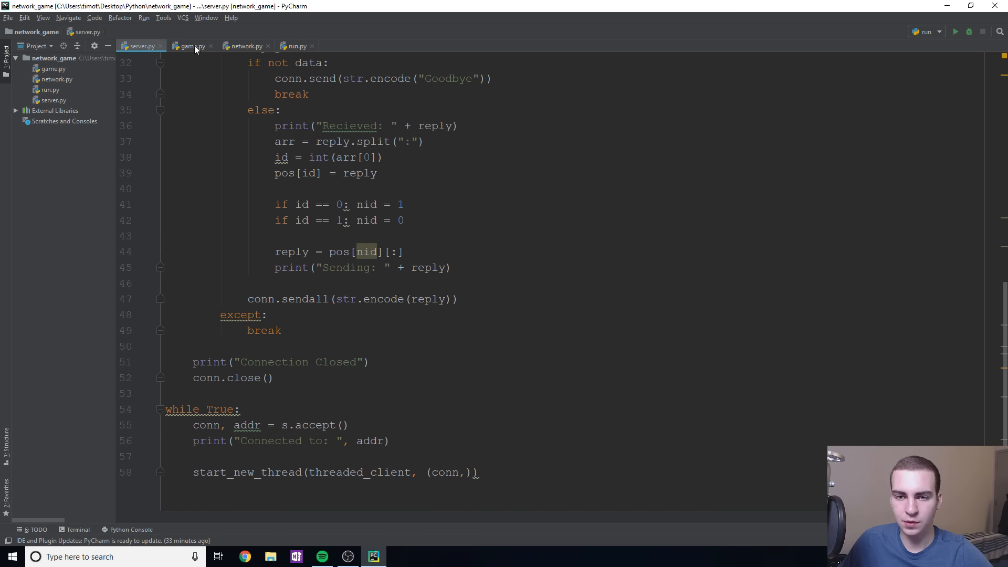
- Review game.py's code down to the send_data and parse_data functions
click(189, 45)
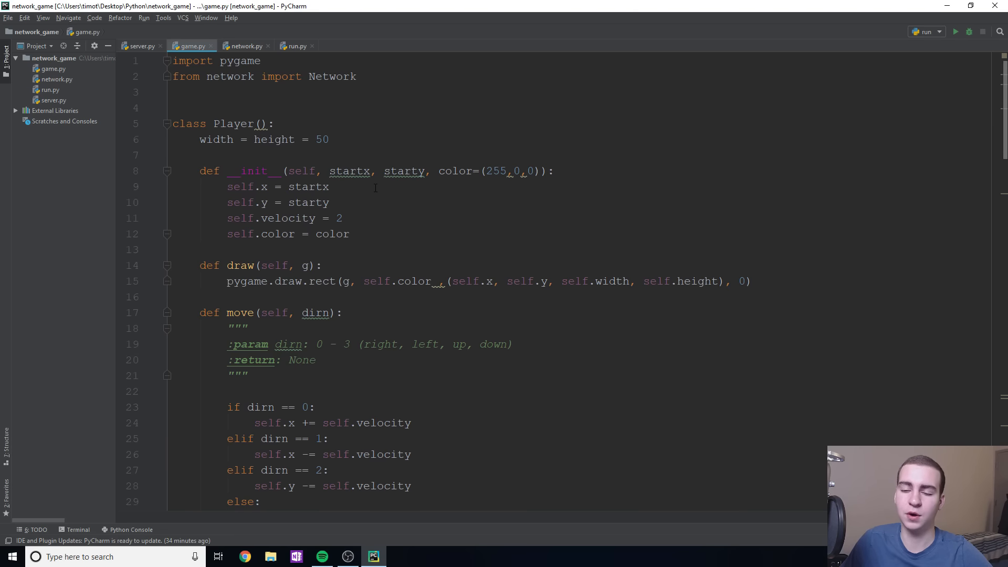
scroll(down, 3)
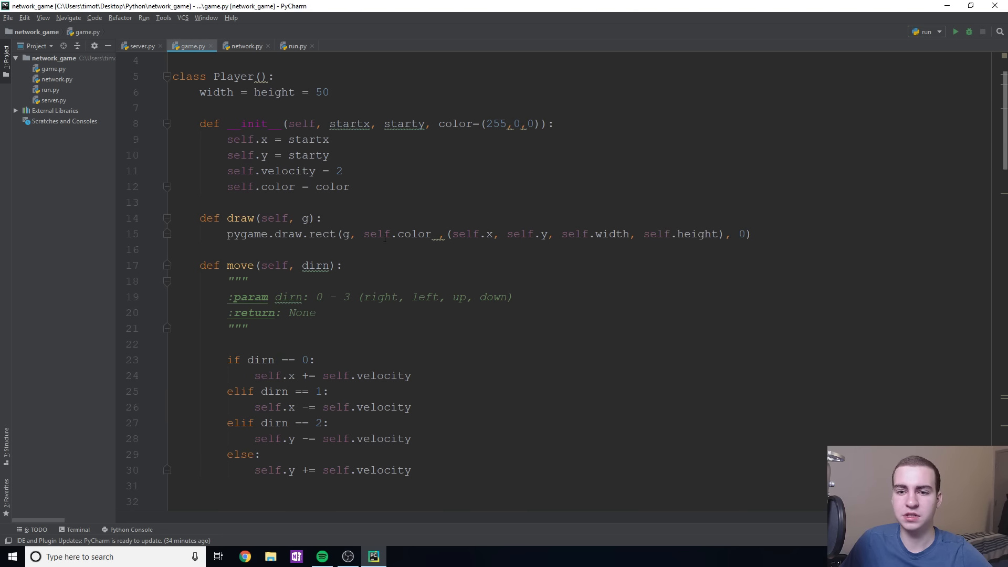
scroll(down, 3)
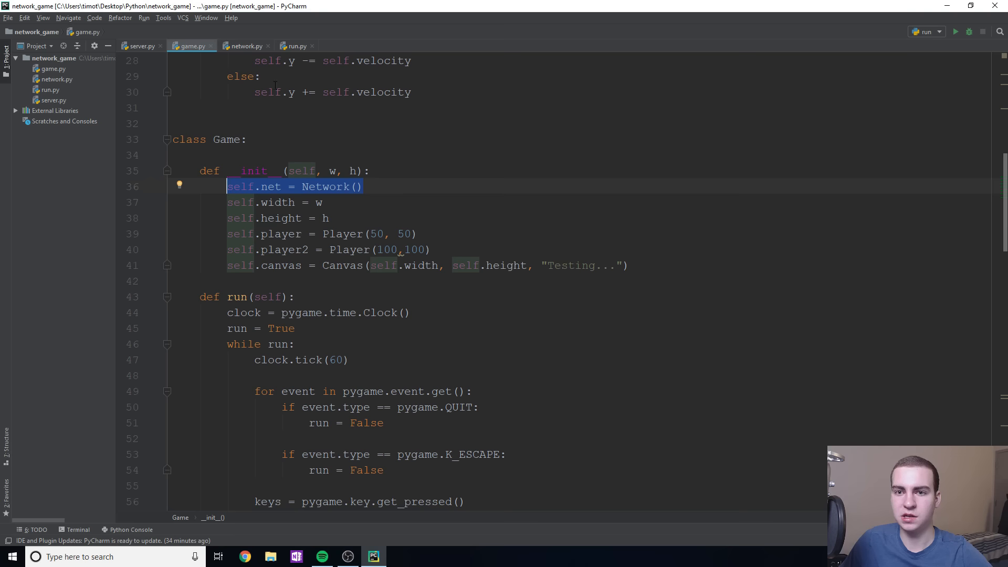
scroll(down, 3)
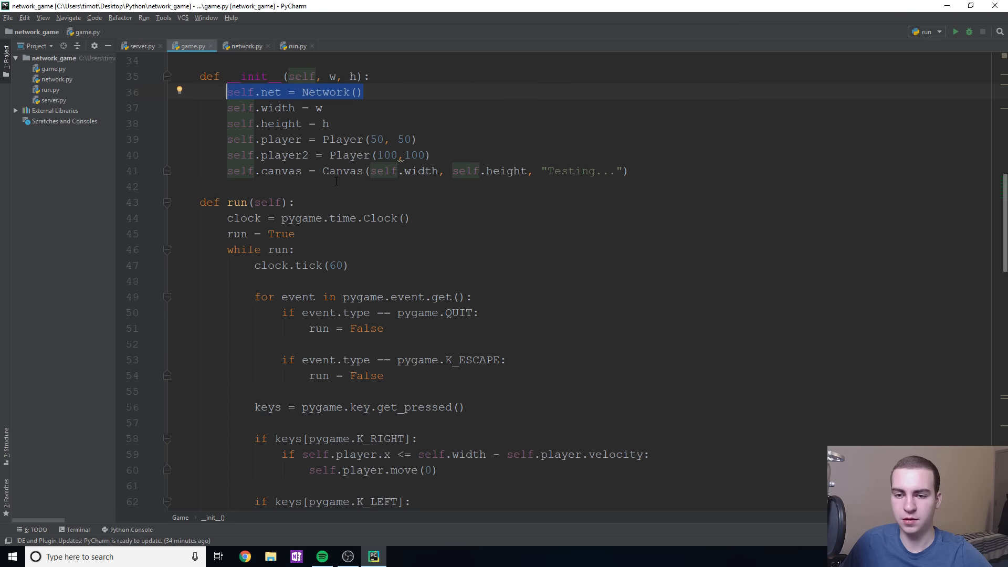
scroll(down, 3)
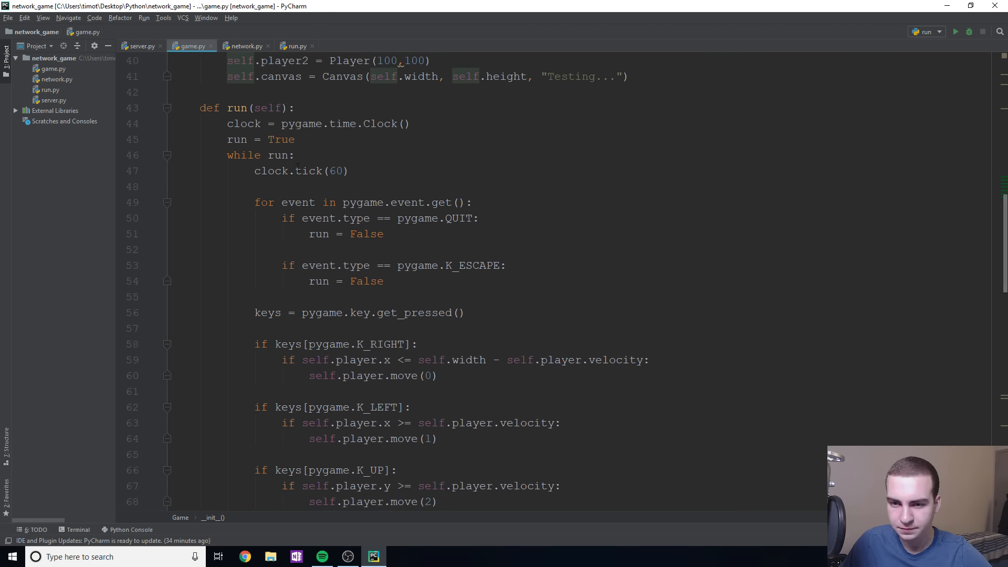
scroll(down, 3)
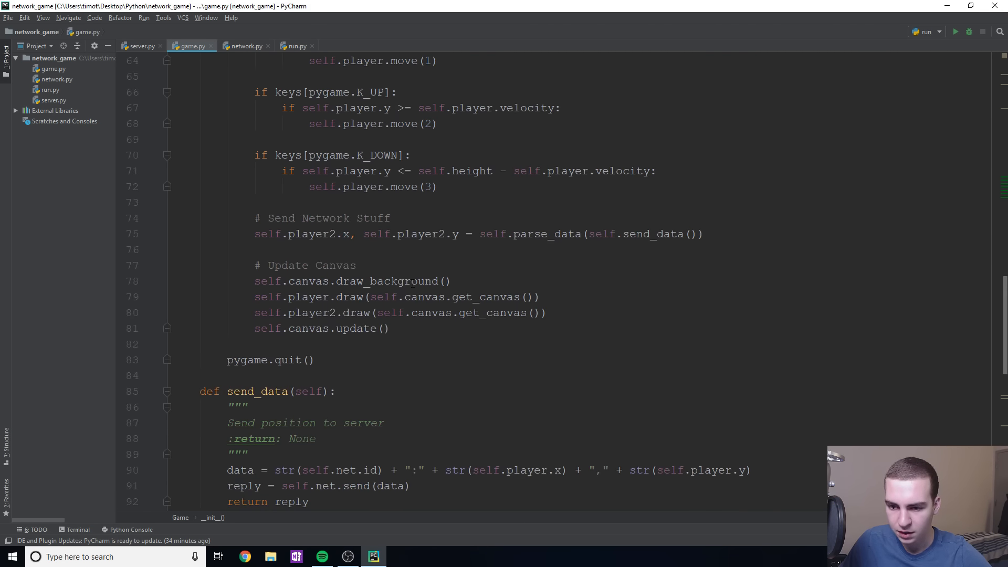
scroll(down, 3)
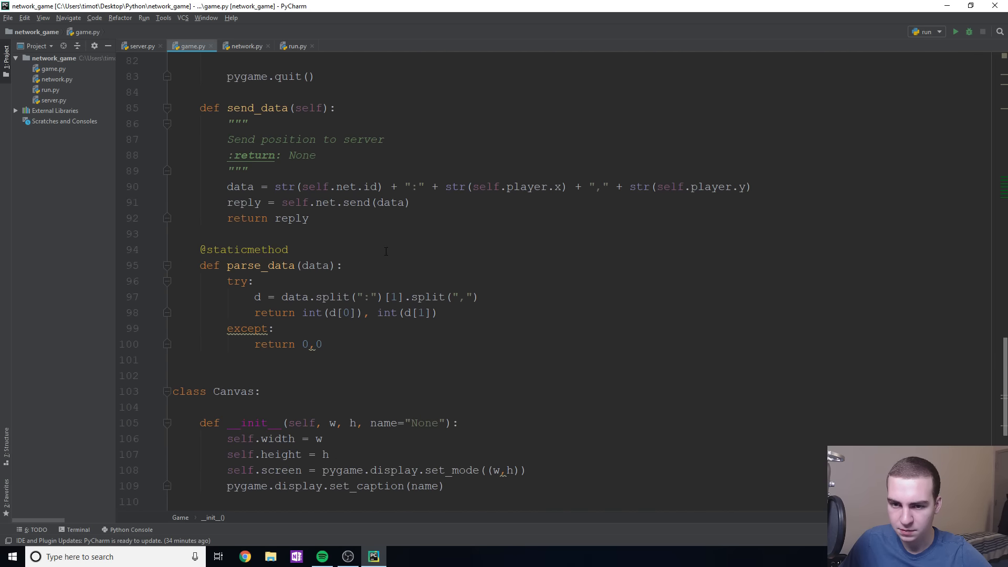
- Inspect send_data's three body lines and parse_data, then move to network.py
drag(227, 187, 308, 218)
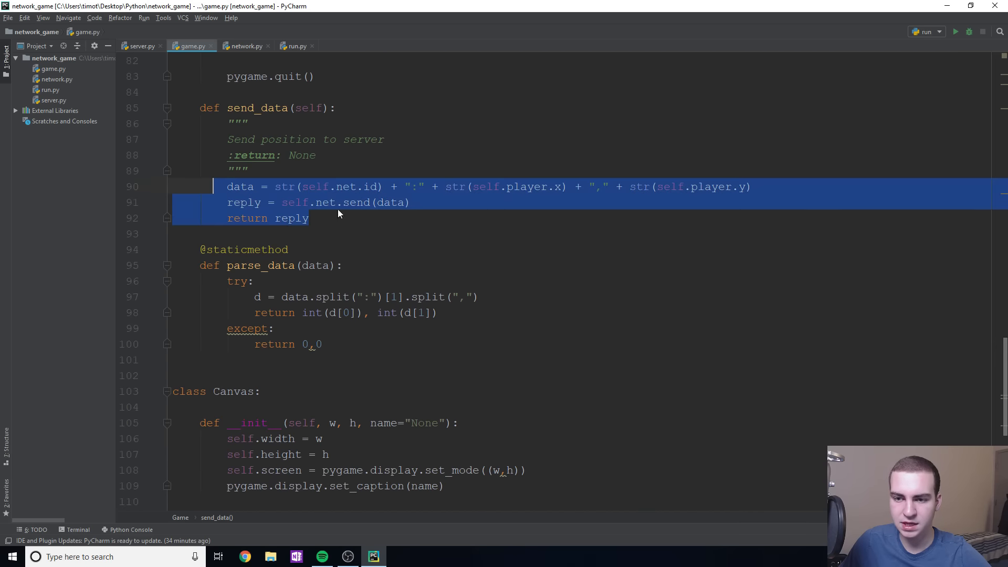
click(363, 218)
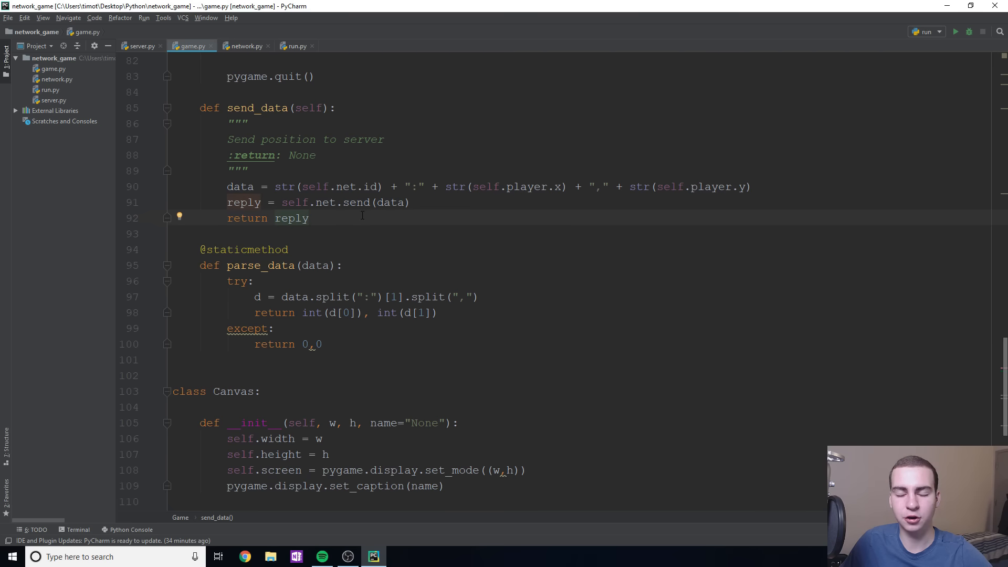
mouse_move(340, 227)
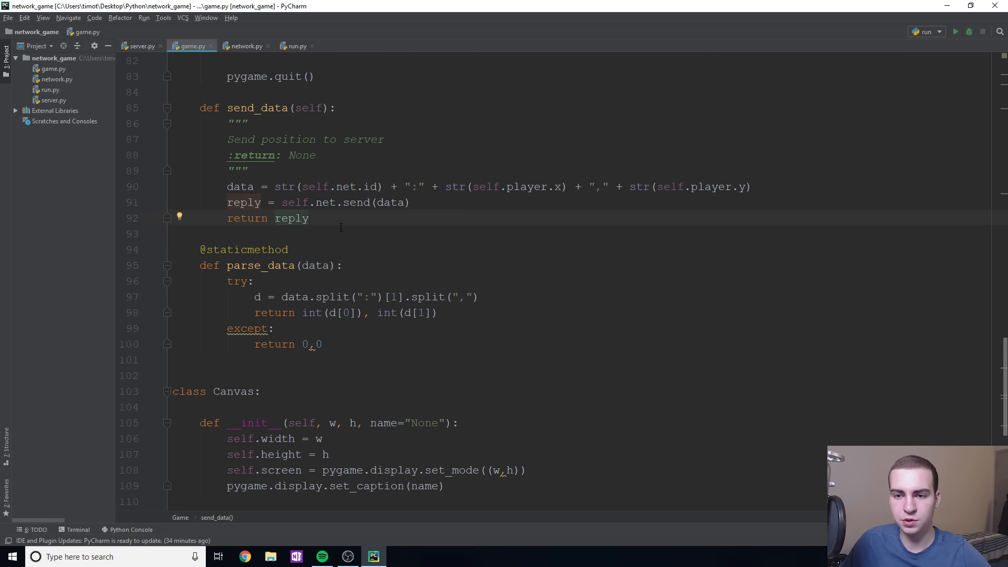
scroll(down, 3)
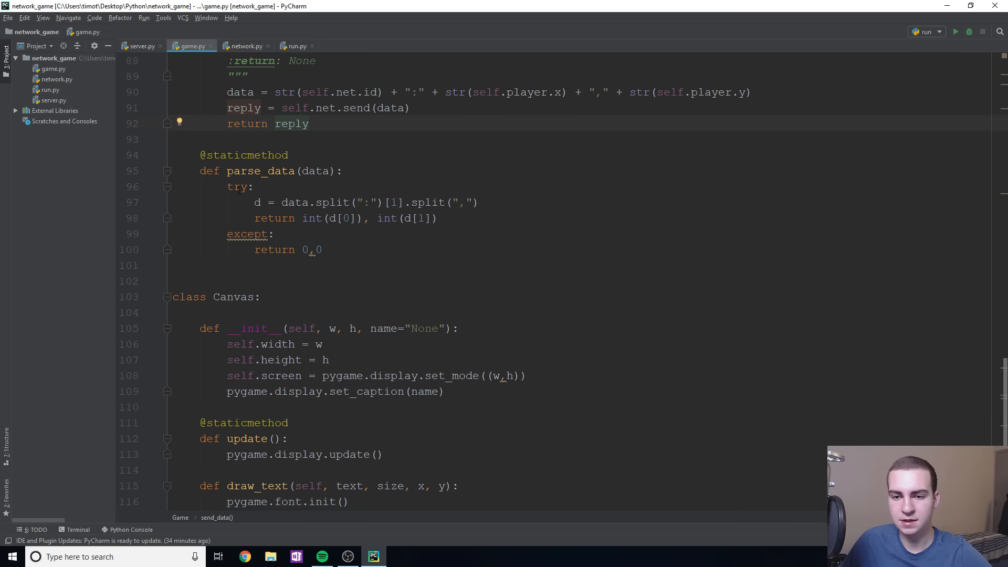
scroll(down, 3)
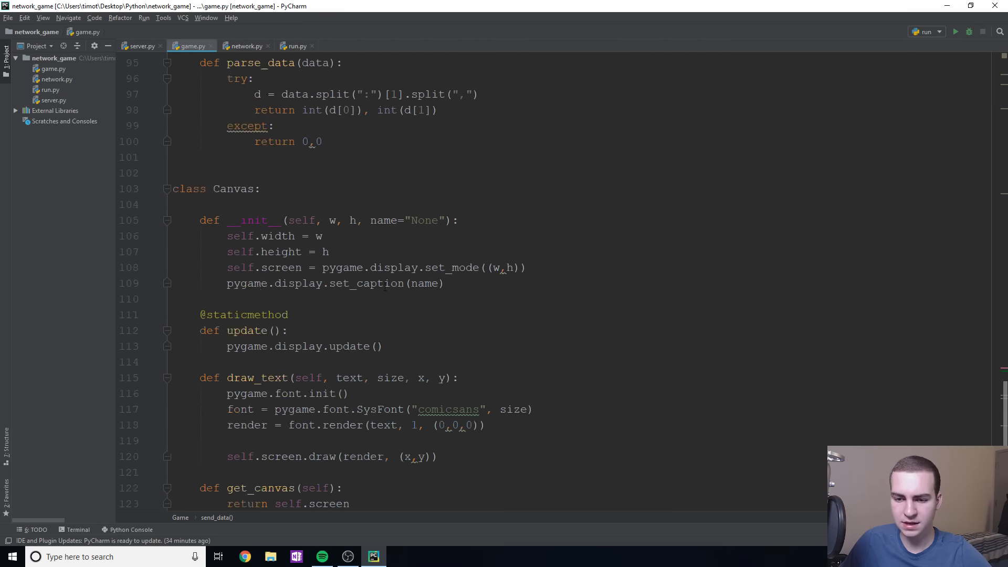
click(244, 45)
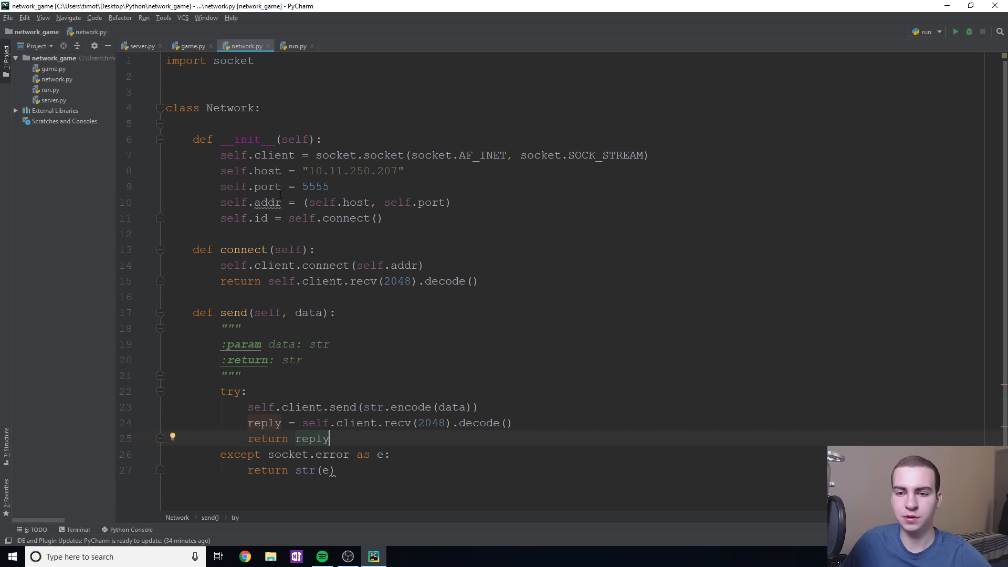
scroll(down, 3)
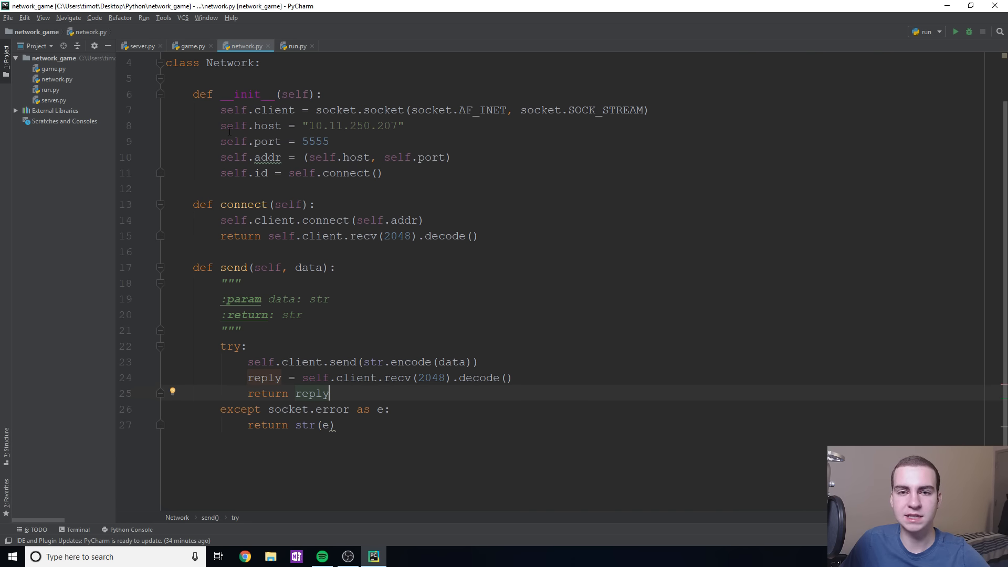
double_click(336, 111)
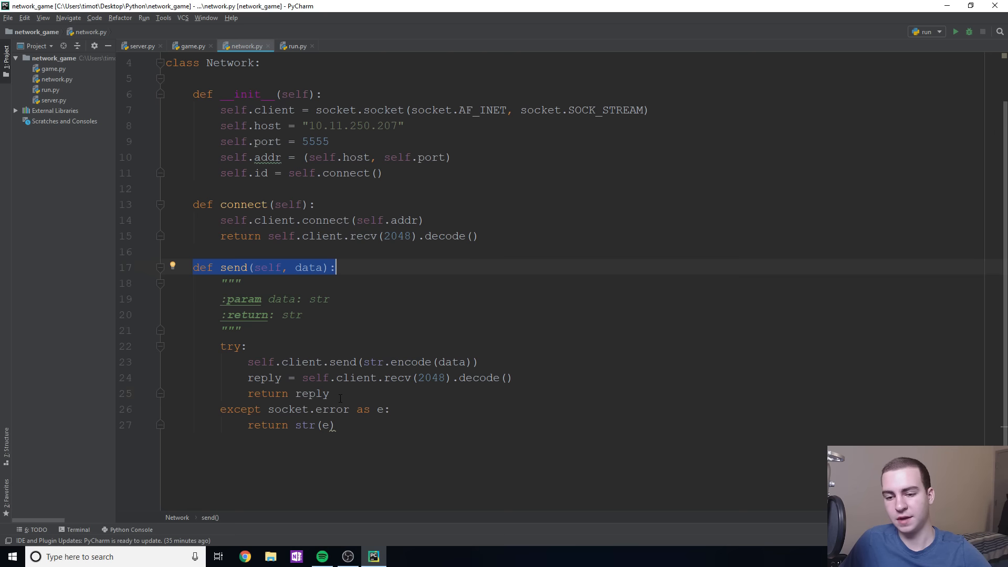
double_click(313, 393)
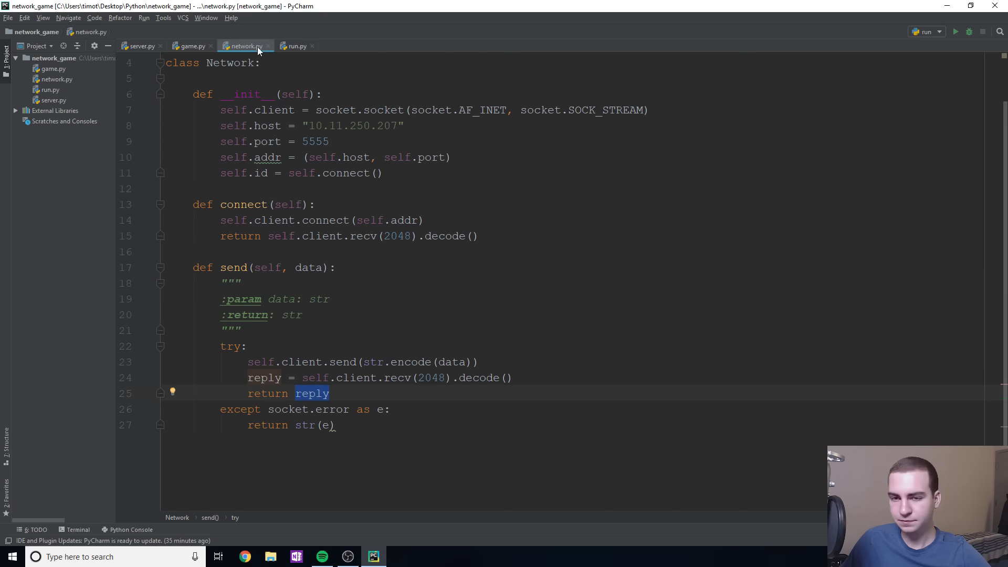
click(294, 45)
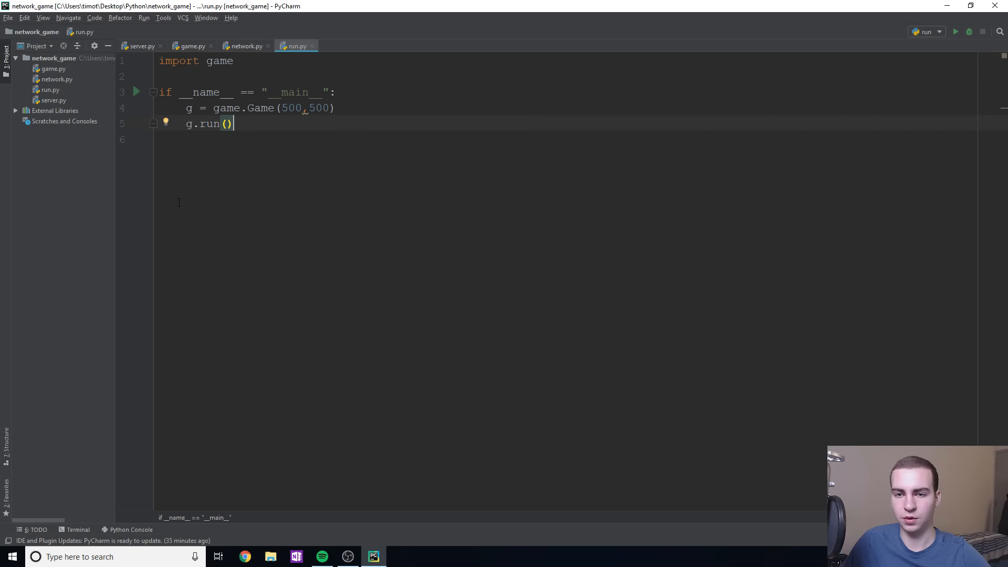
mouse_move(267, 162)
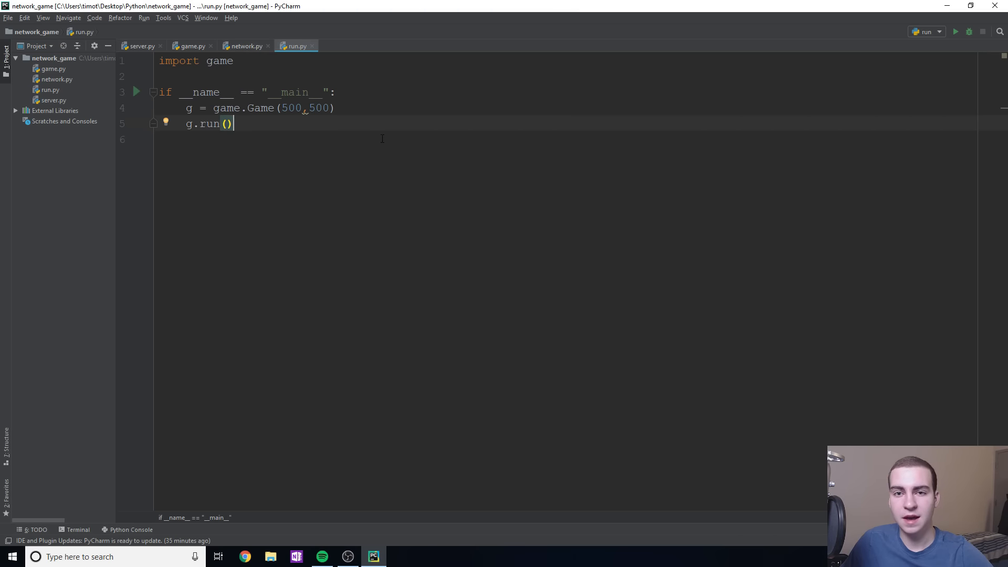
click(190, 45)
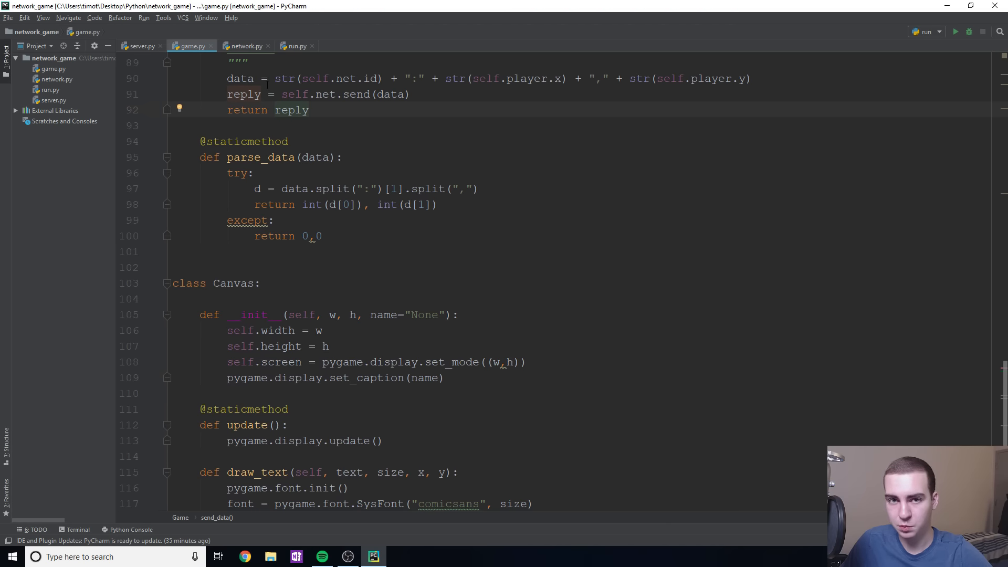
scroll(up, 3)
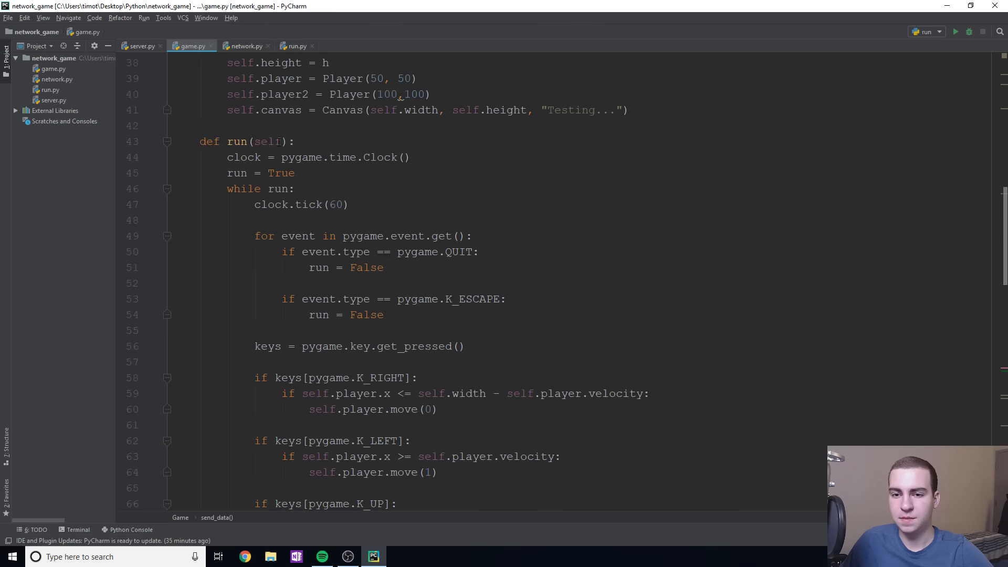
click(246, 45)
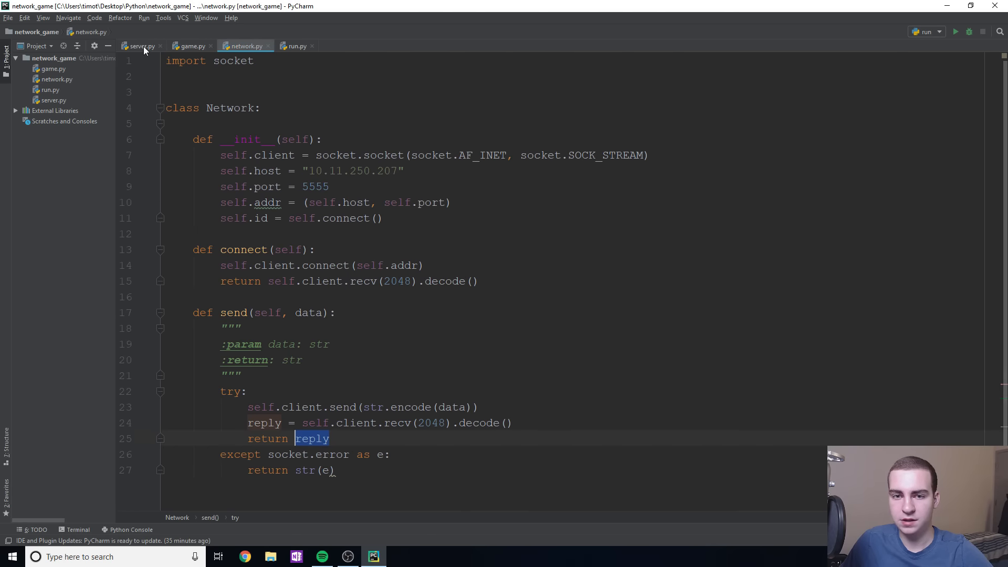
- Review server.py's threaded_client loop, with the caret on its while True line
click(139, 46)
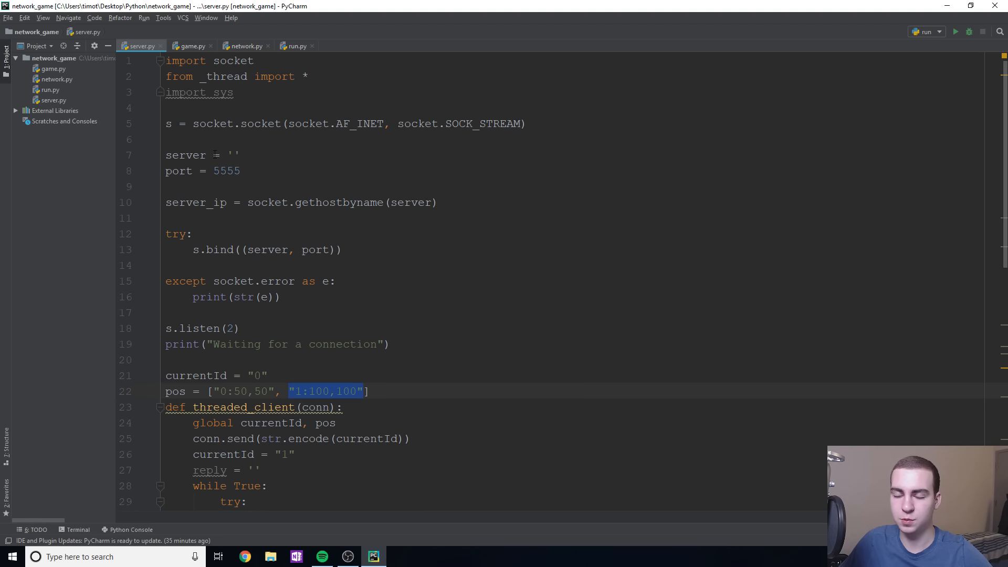
mouse_move(196, 92)
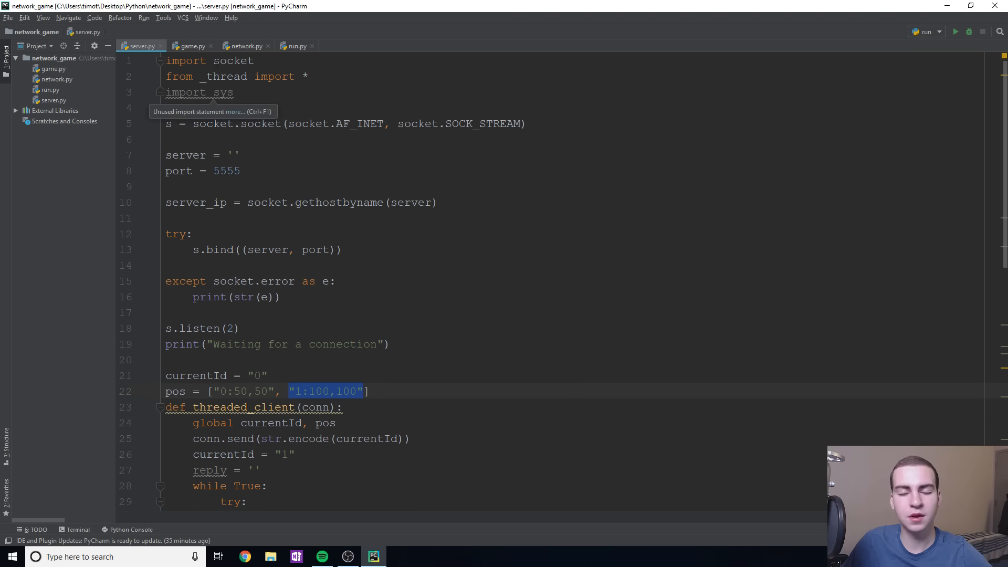
mouse_move(216, 111)
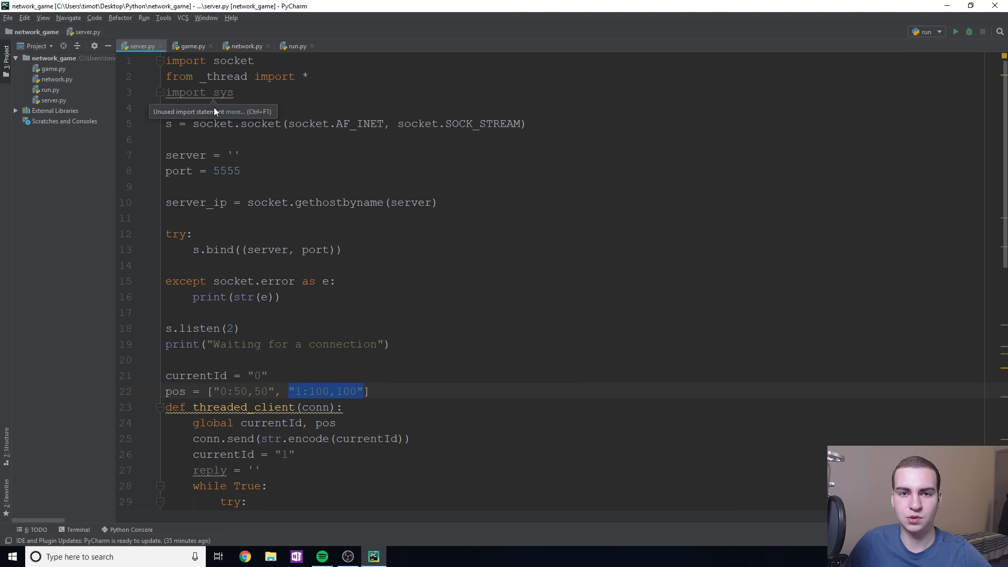
mouse_move(199, 126)
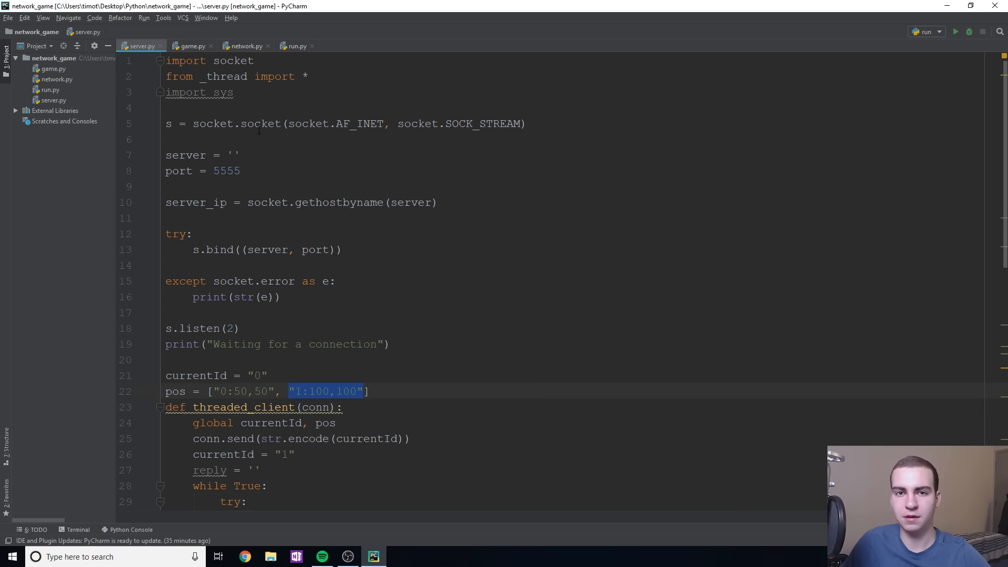
scroll(down, 3)
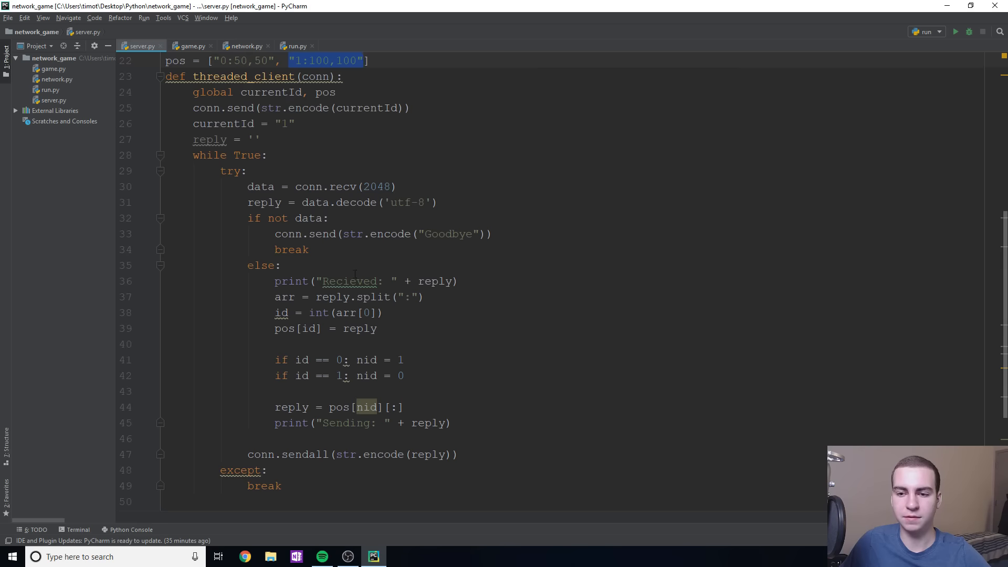
scroll(down, 3)
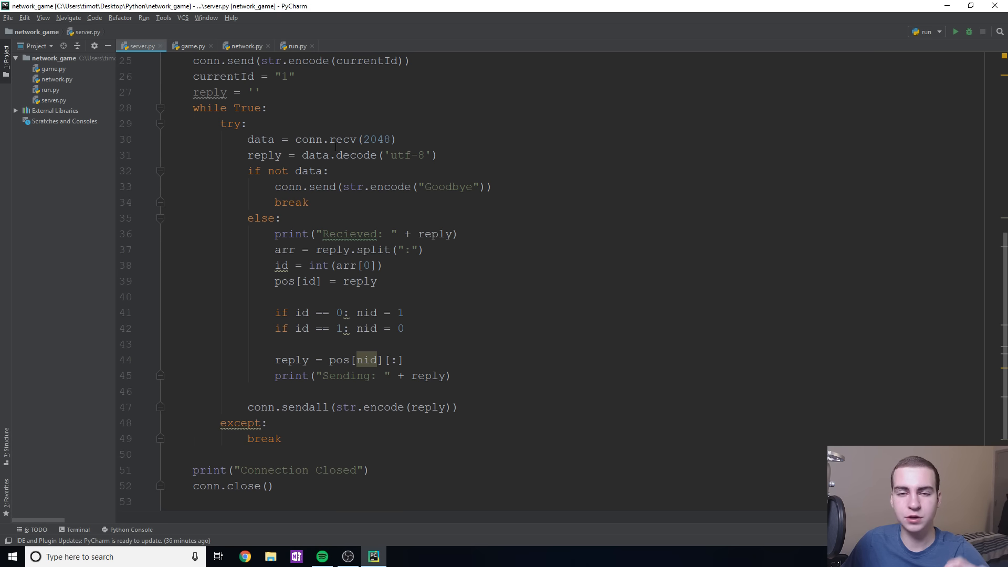
click(336, 139)
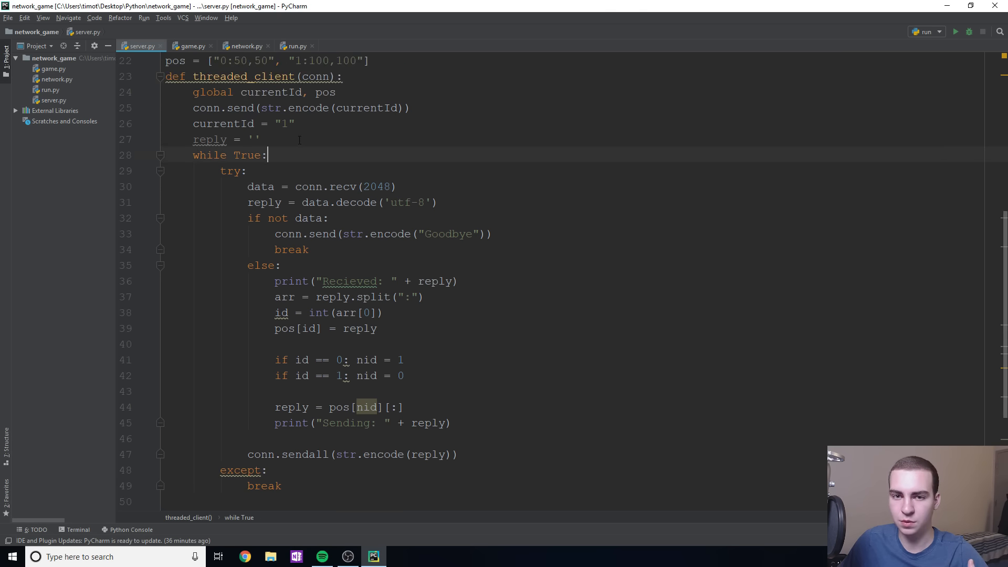
mouse_move(304, 145)
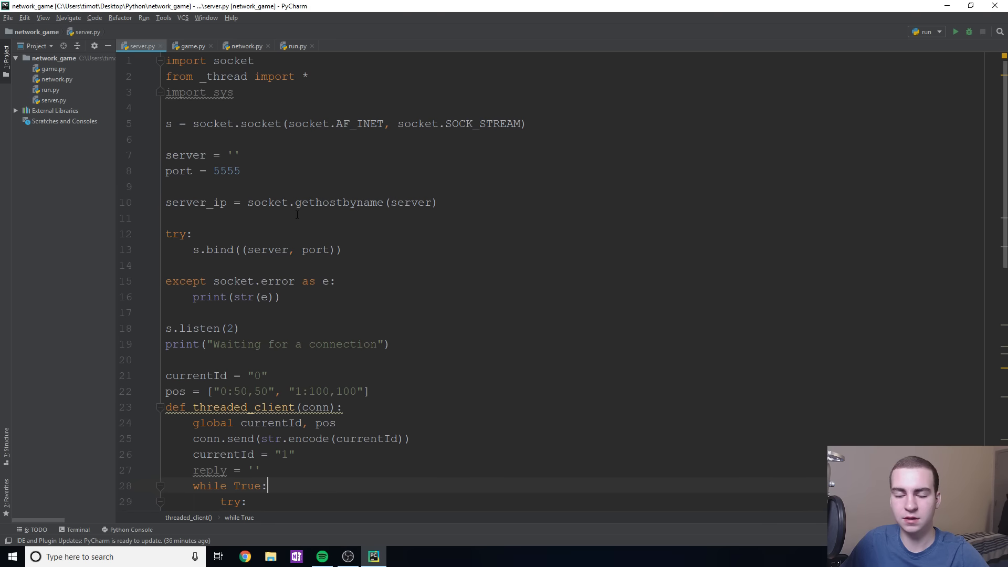
mouse_move(306, 214)
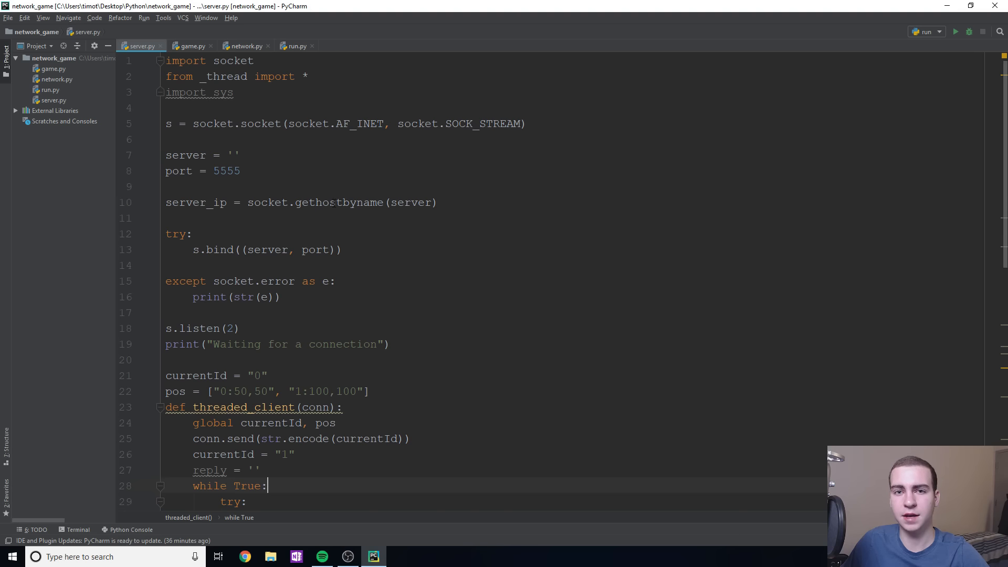
mouse_move(99, 420)
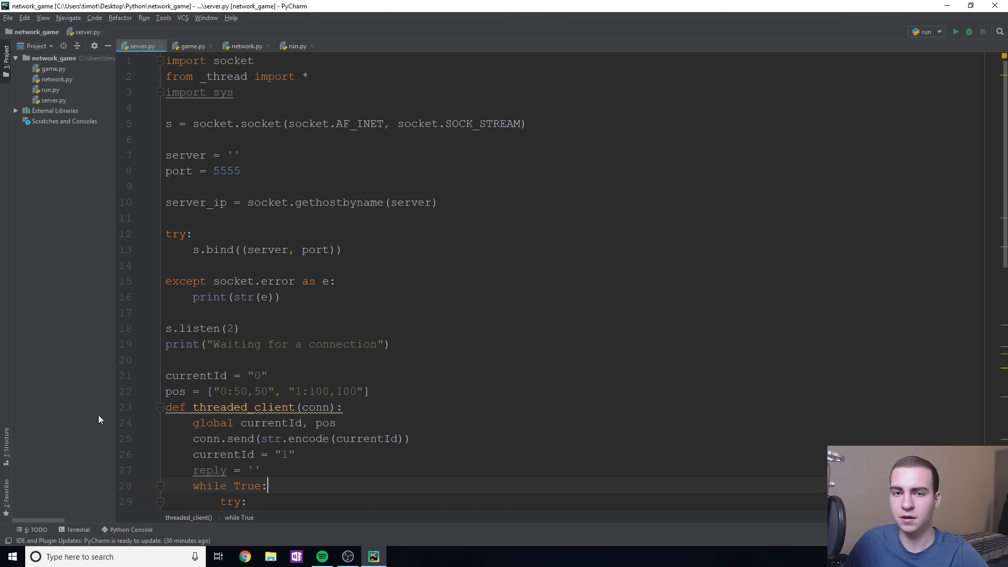